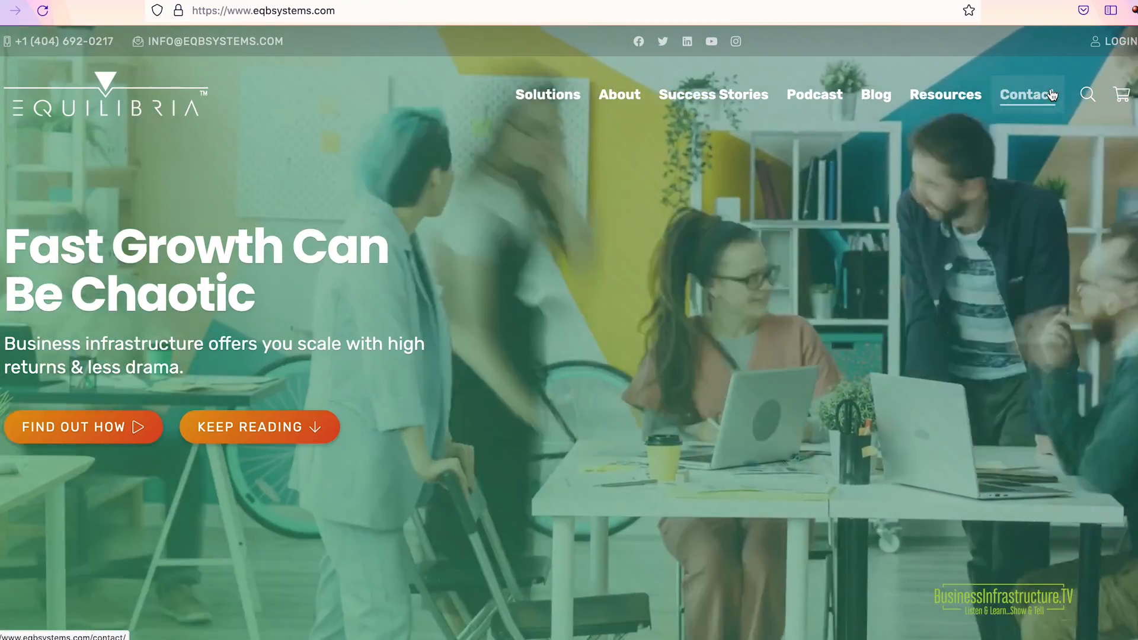
# - Reveal the podcast seasons carousel from the Podcast item in the site navigation
pyautogui.click(813, 95)
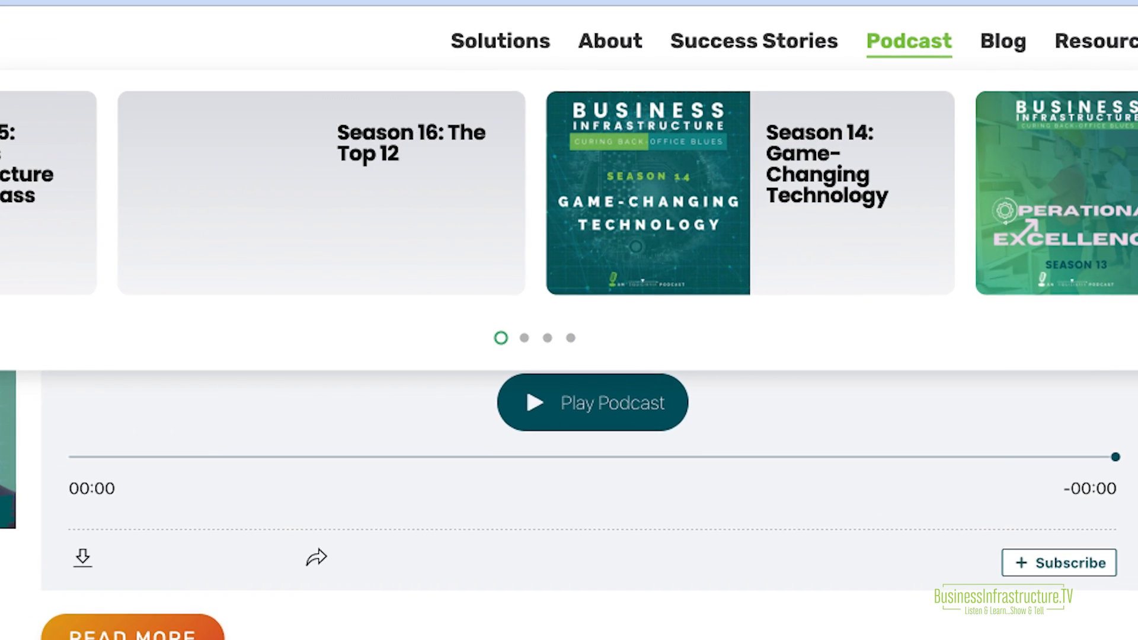
pyautogui.scroll(-3)
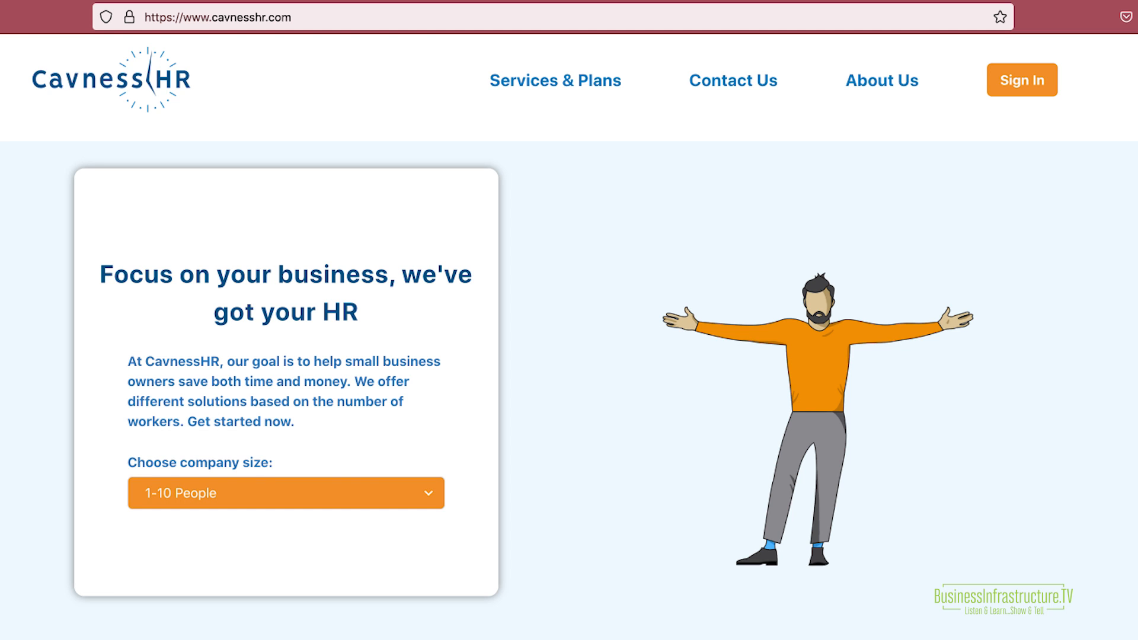
# - Go to cavnesshr.com and show the homepage with its company-size dropdown
pyautogui.click(555, 79)
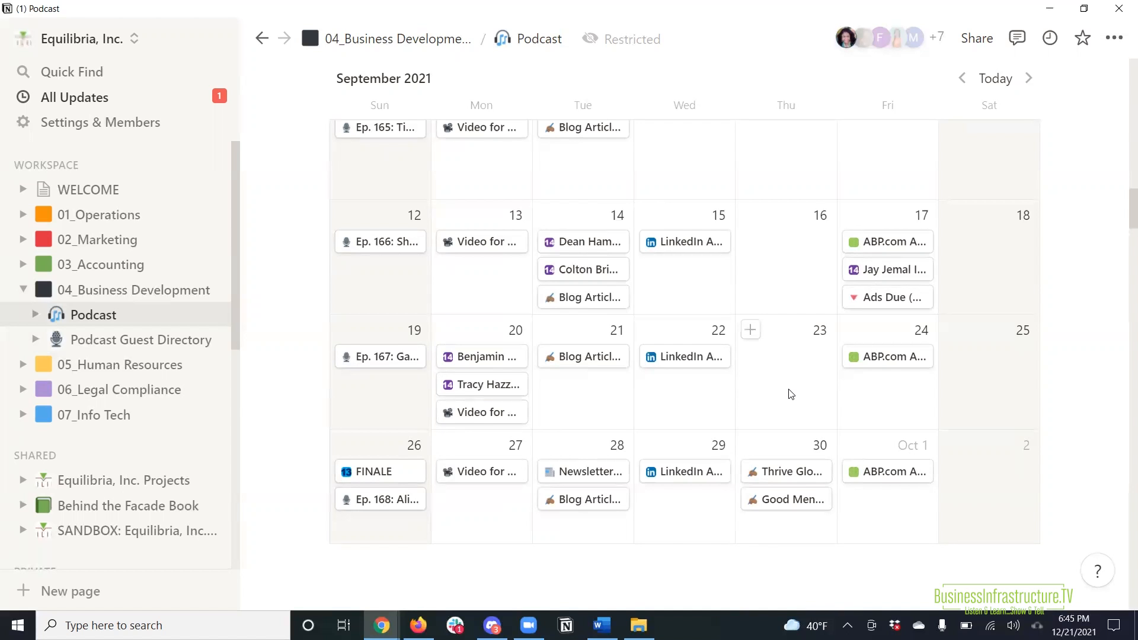
# - Scroll past Pre-Production scripts, tools and people to the process flowchart and Resources Spreadsheet heading
pyautogui.scroll(-3)
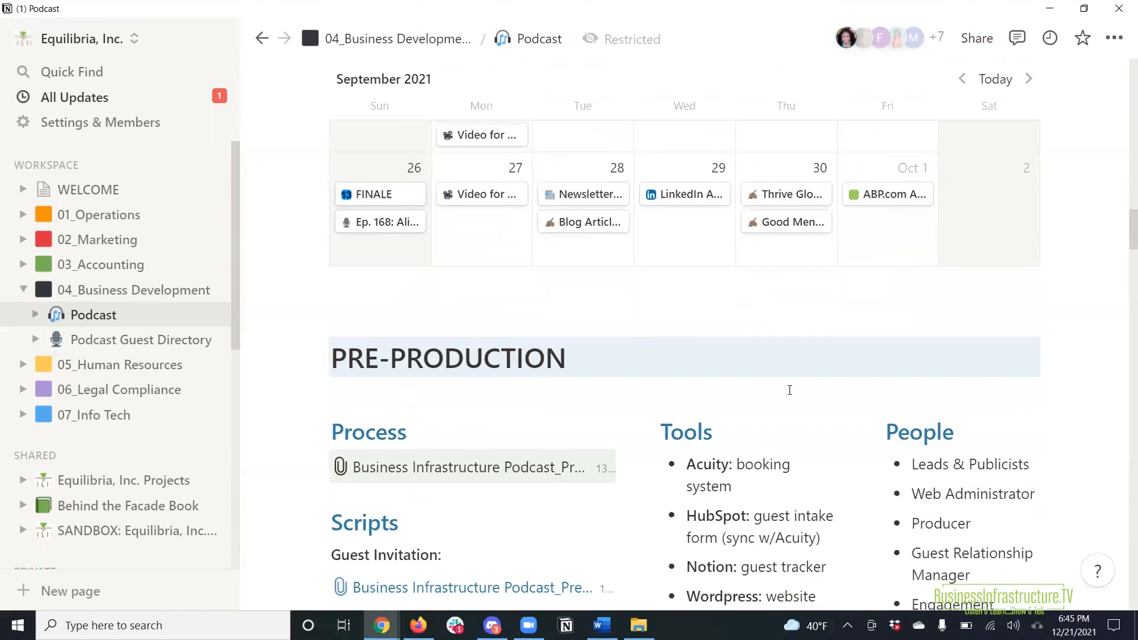
pyautogui.scroll(-3)
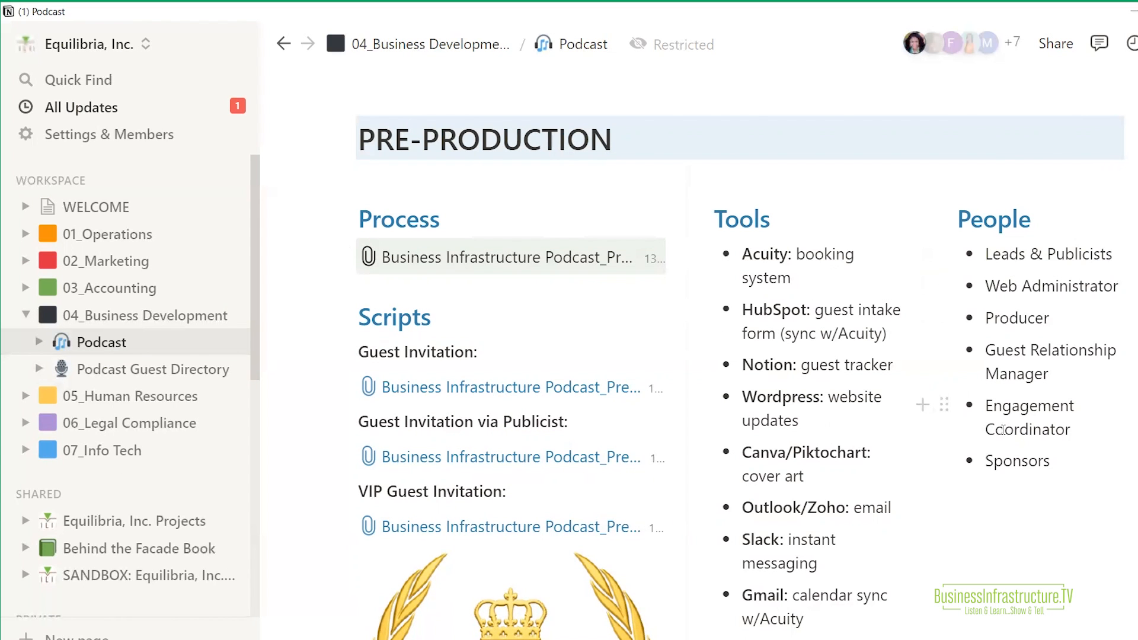
pyautogui.scroll(-3)
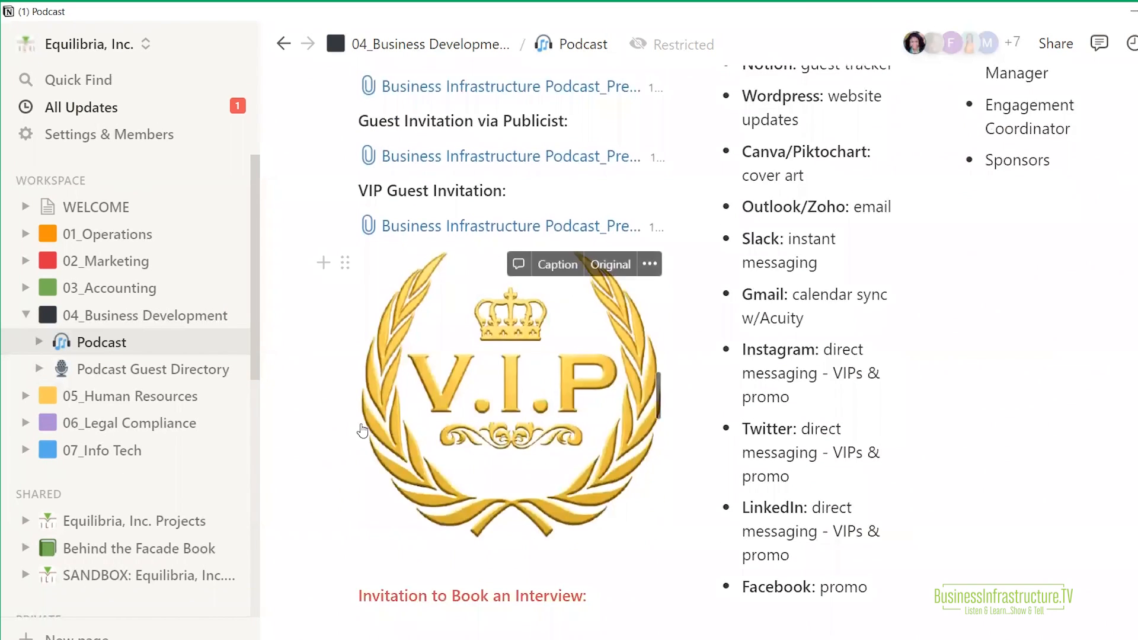
pyautogui.moveTo(315, 403)
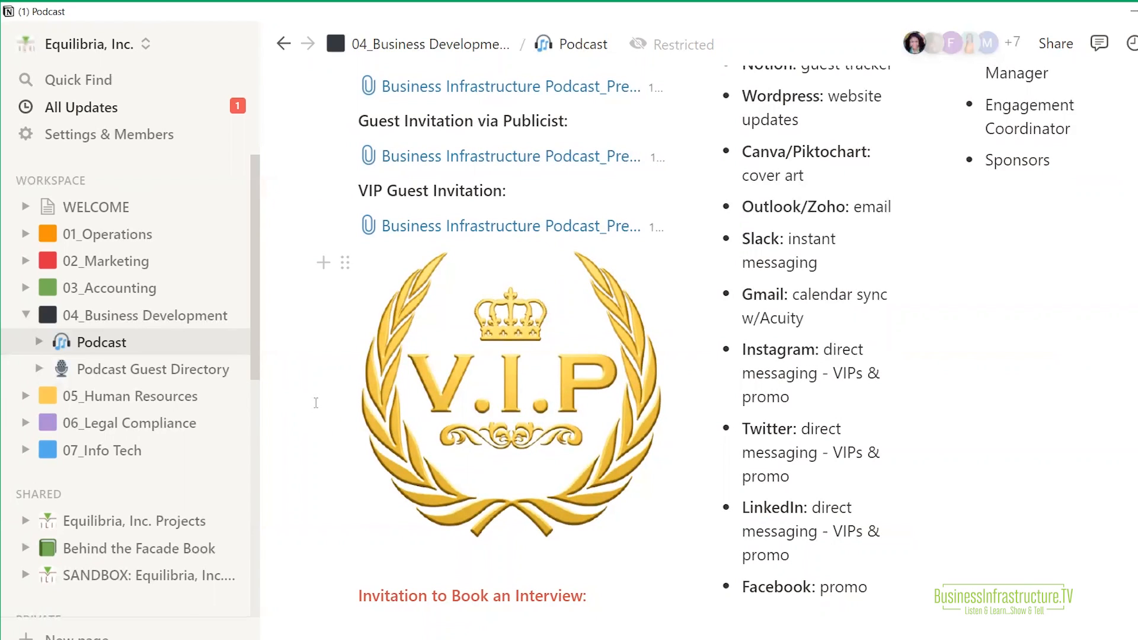
pyautogui.scroll(-3)
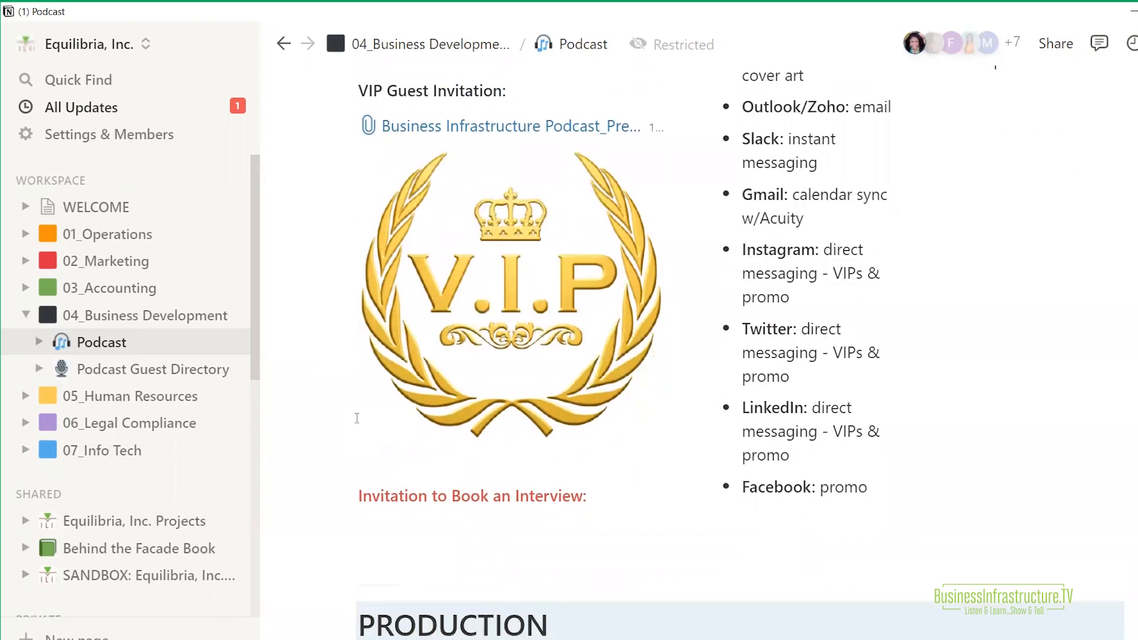
pyautogui.scroll(-3)
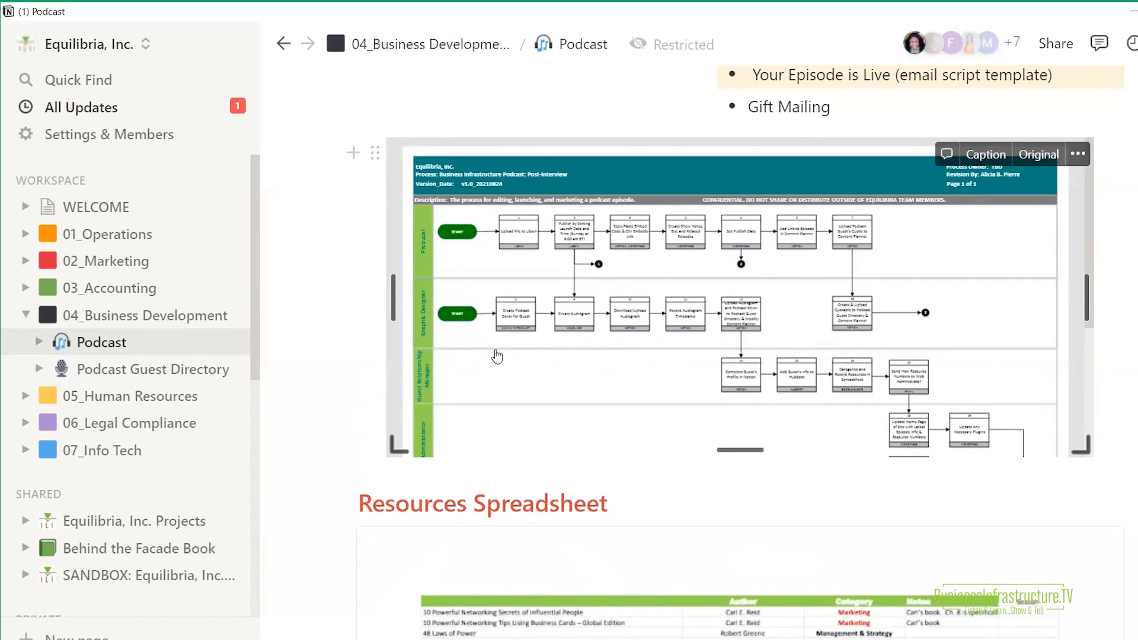
pyautogui.moveTo(469, 348)
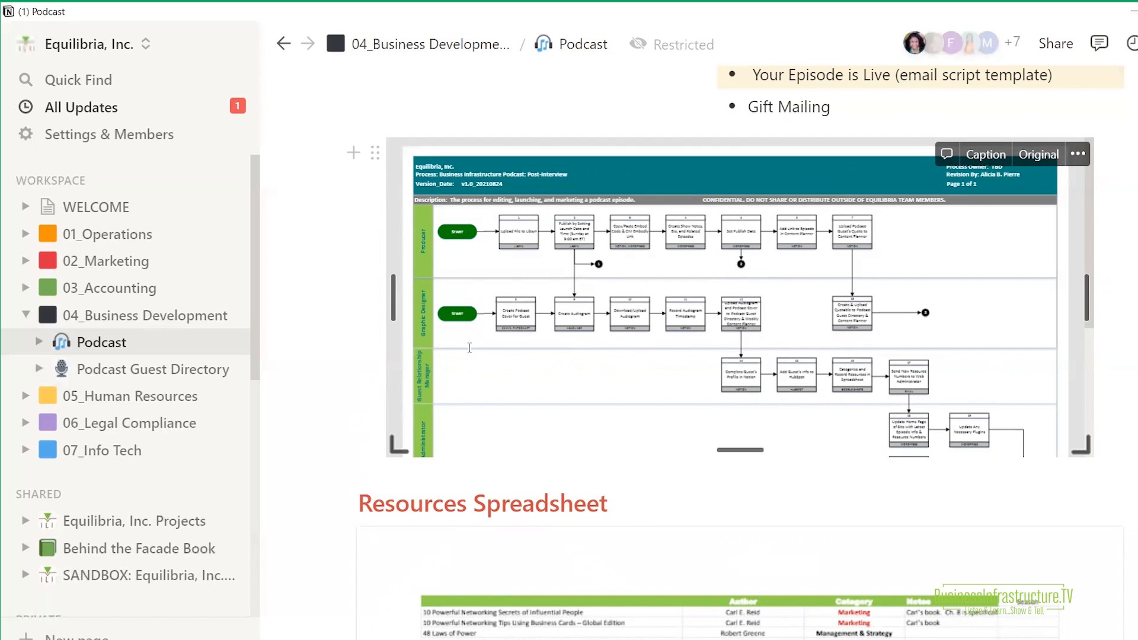
pyautogui.moveTo(459, 344)
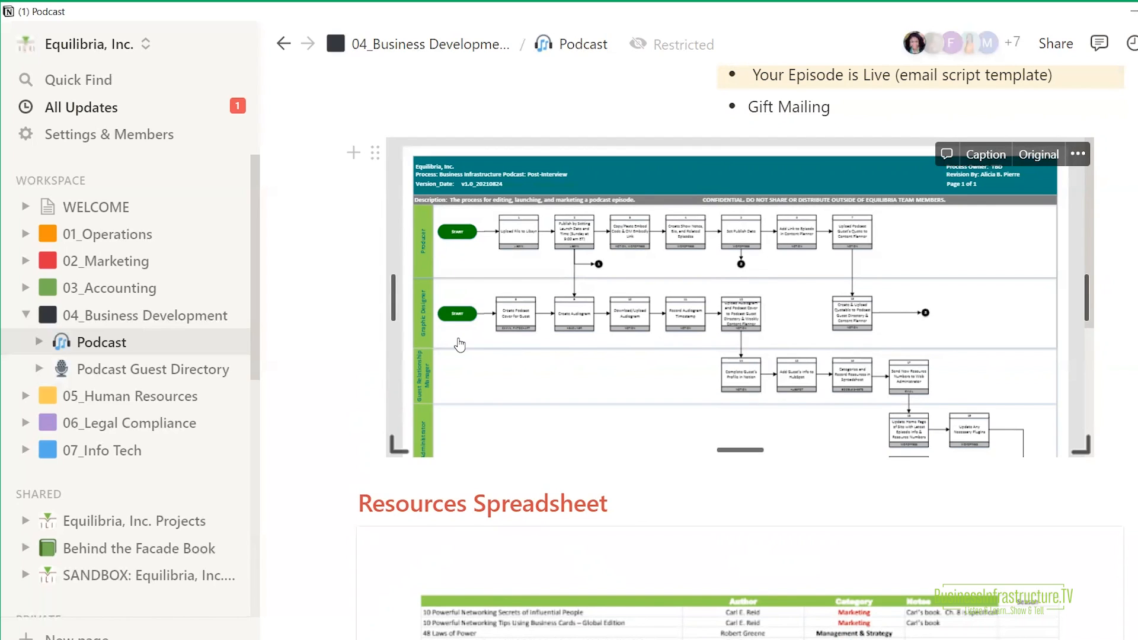
pyautogui.moveTo(463, 331)
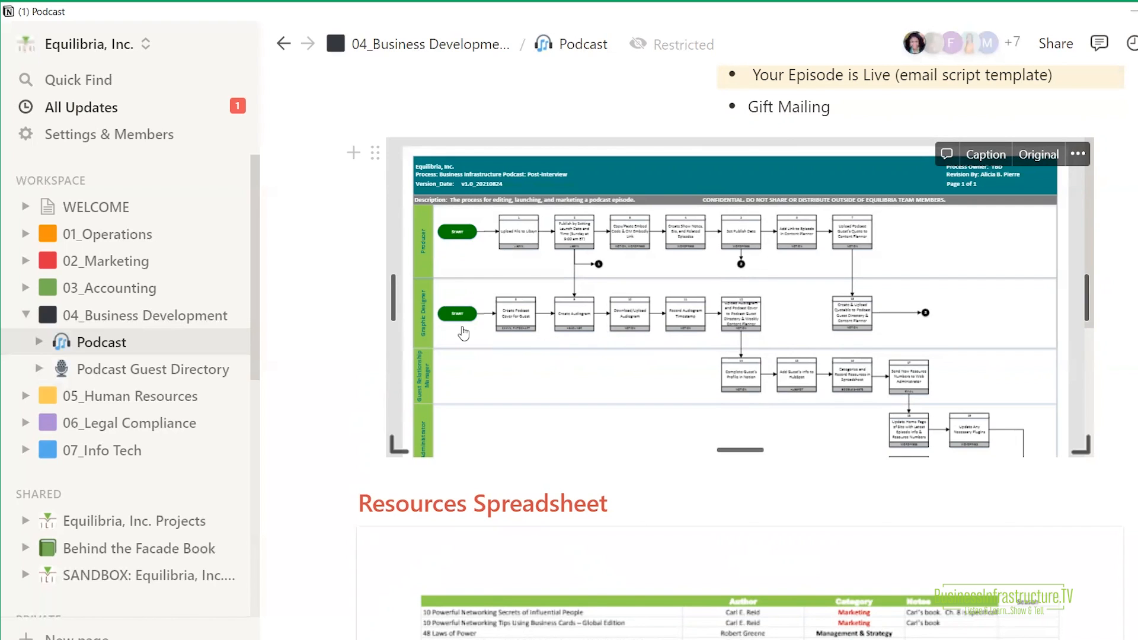
pyautogui.moveTo(762, 284)
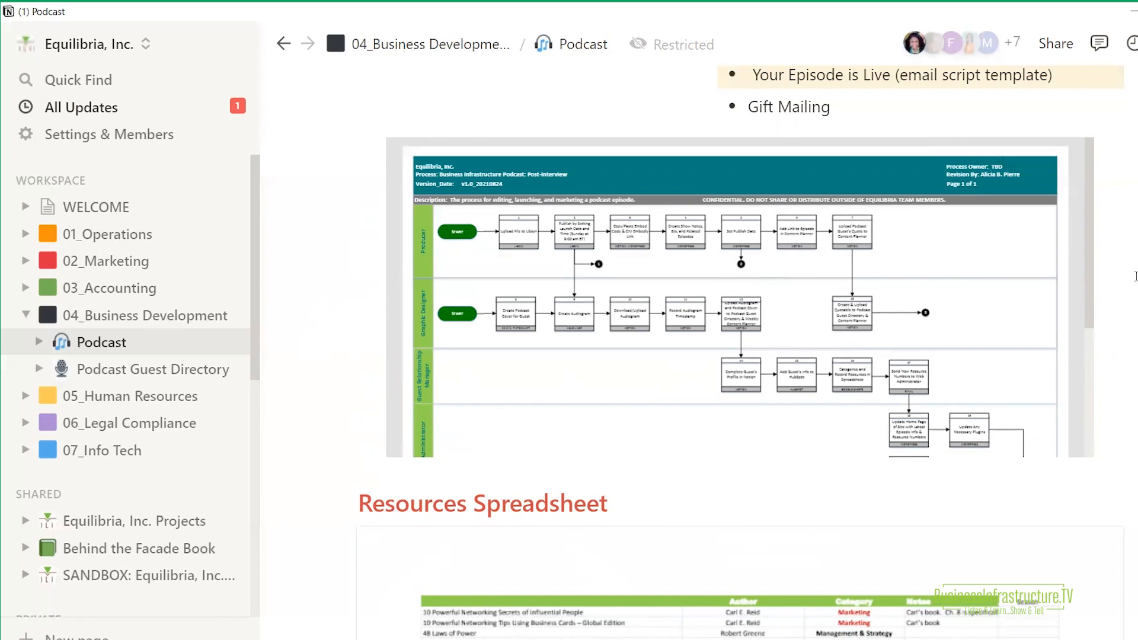
# - Scroll to the embedded resources spreadsheet preview and the 'How to Be a Guest' YouTube video
pyautogui.scroll(-3)
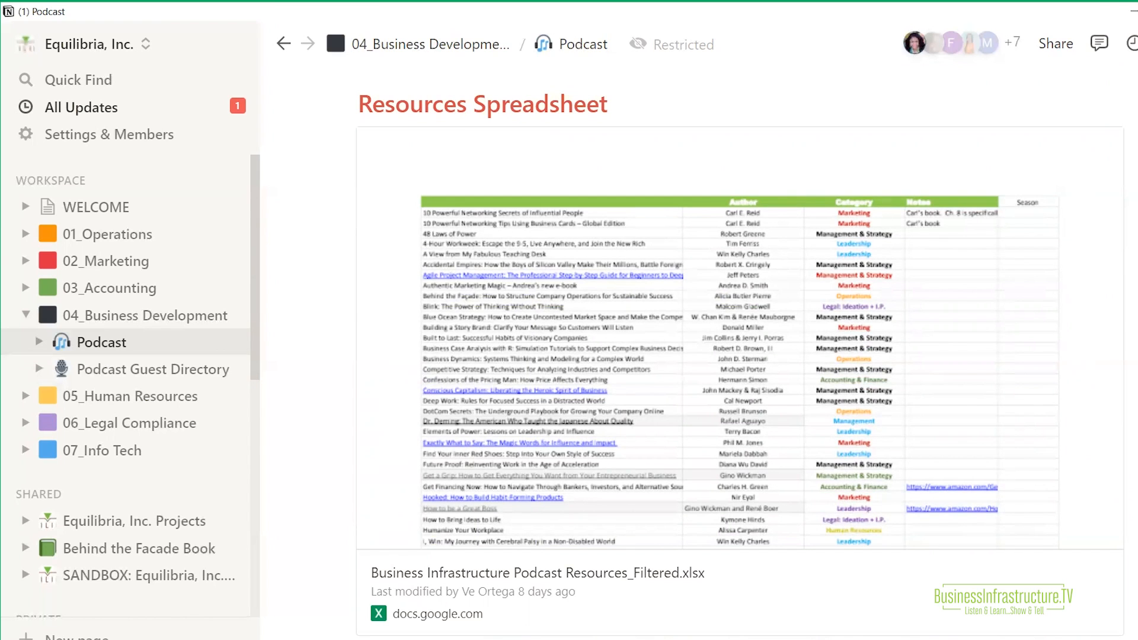
pyautogui.moveTo(1120, 297)
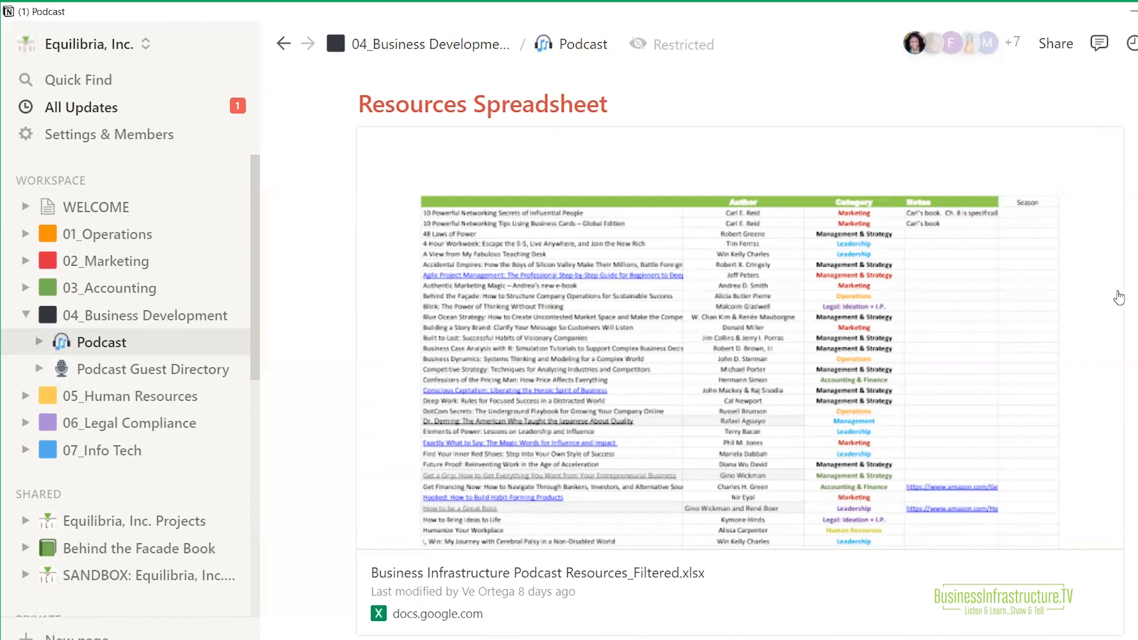
pyautogui.moveTo(1121, 298)
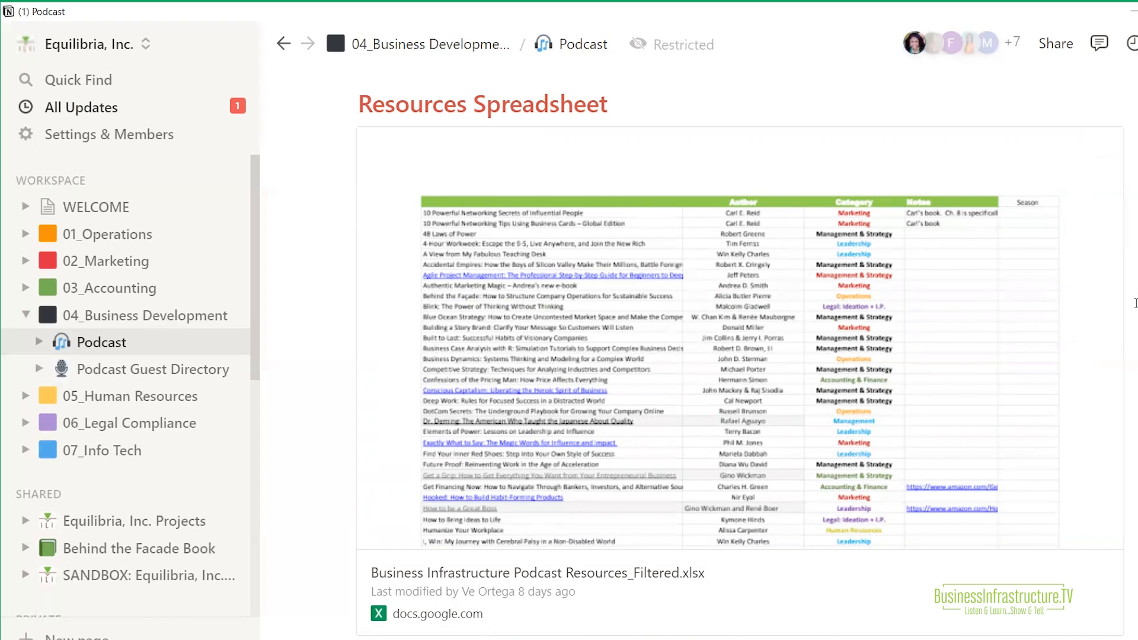
pyautogui.scroll(-3)
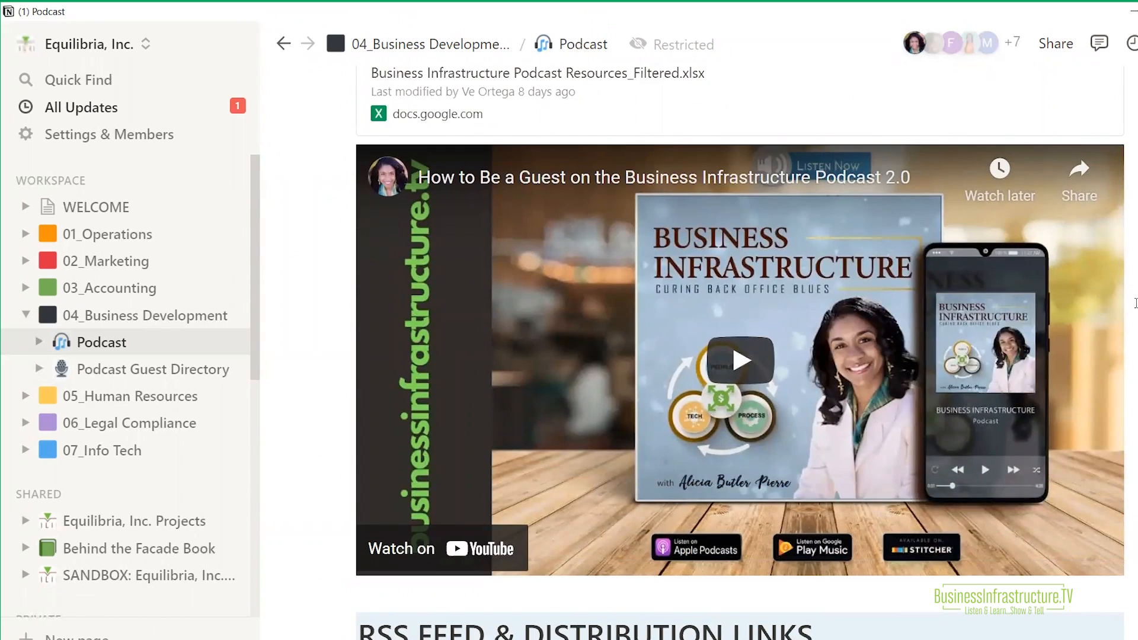
pyautogui.moveTo(881, 305)
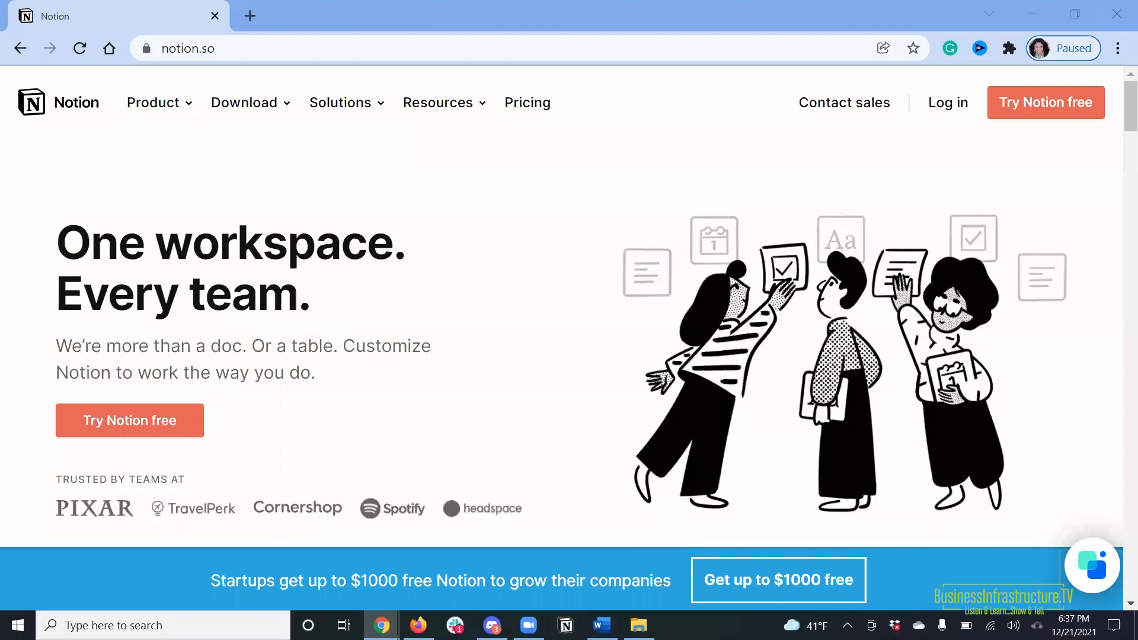
pyautogui.moveTo(670, 140)
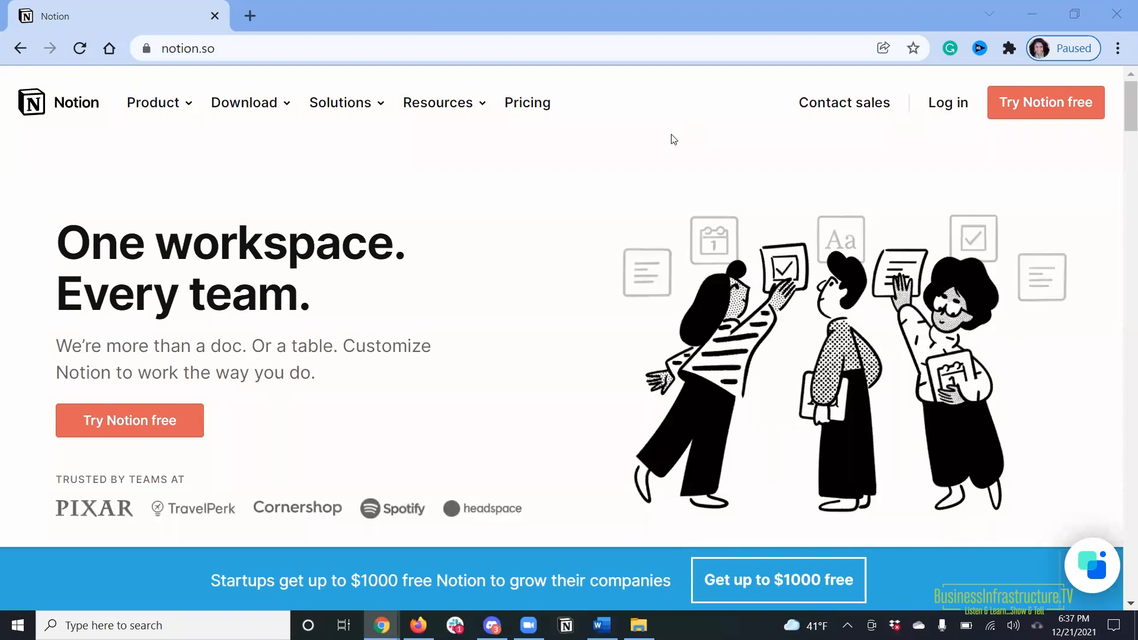
pyautogui.moveTo(735, 154)
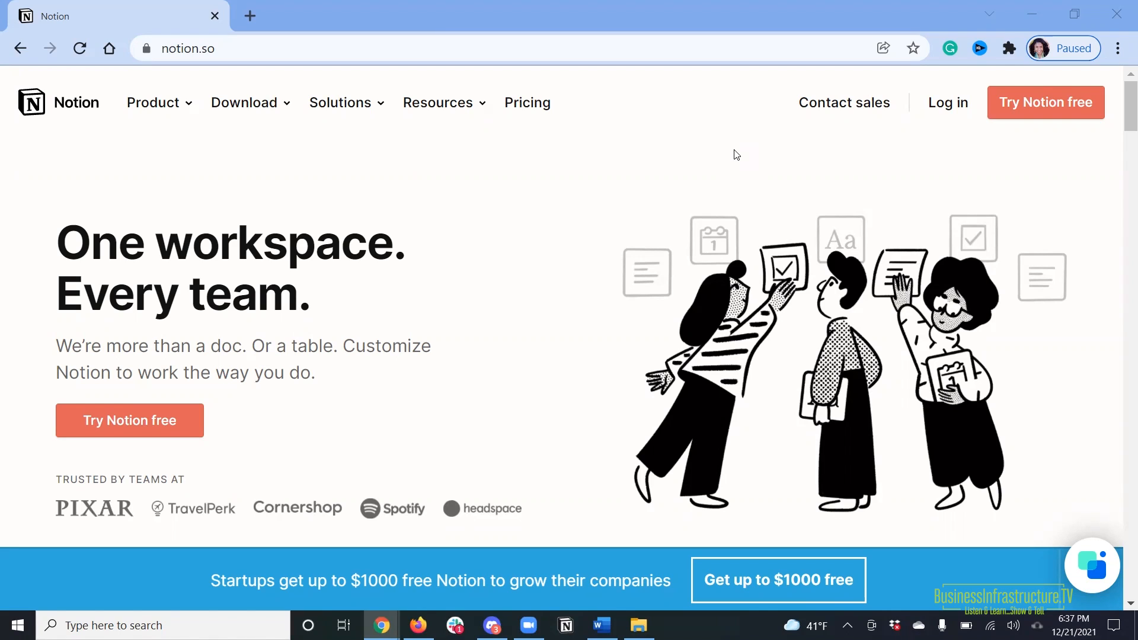
pyautogui.moveTo(722, 164)
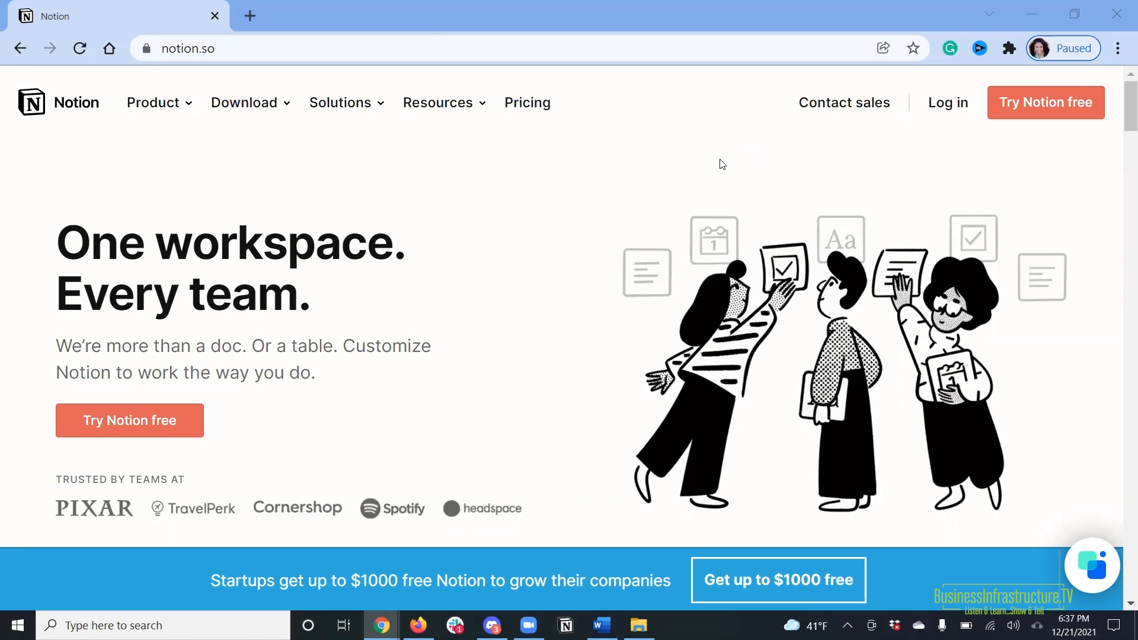
pyautogui.moveTo(671, 153)
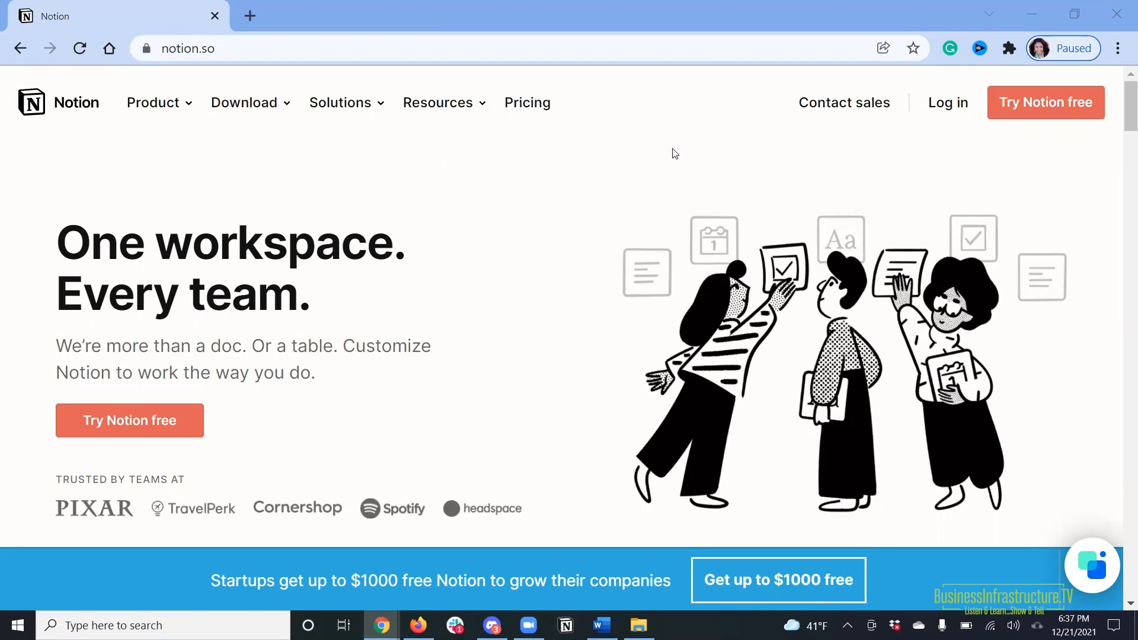
pyautogui.moveTo(652, 161)
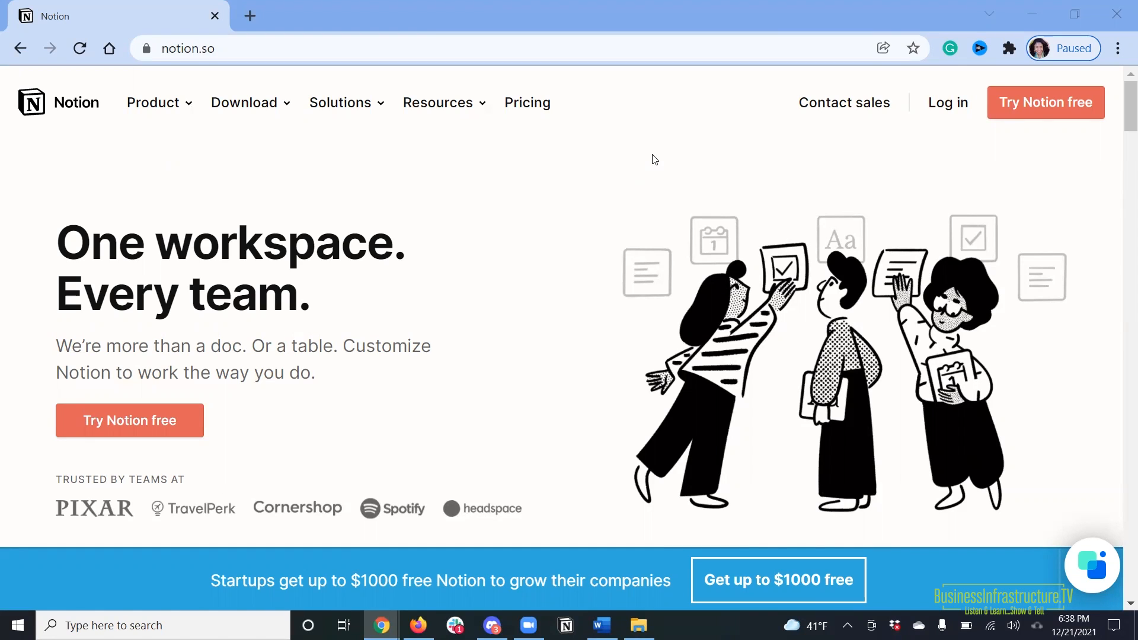
pyautogui.moveTo(602, 561)
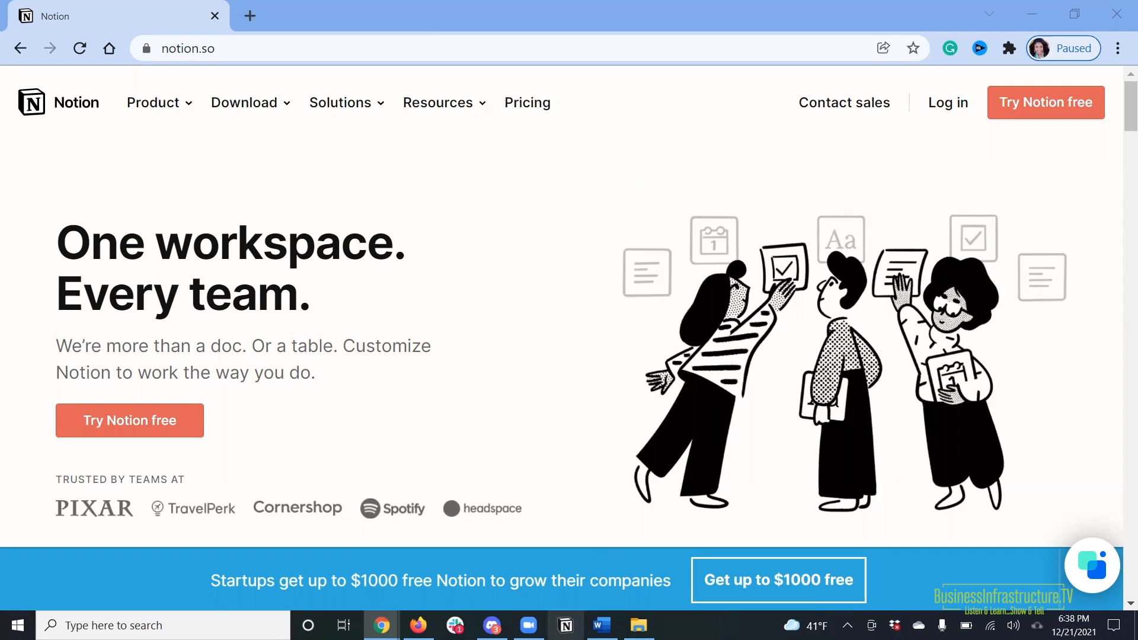
pyautogui.moveTo(564, 624)
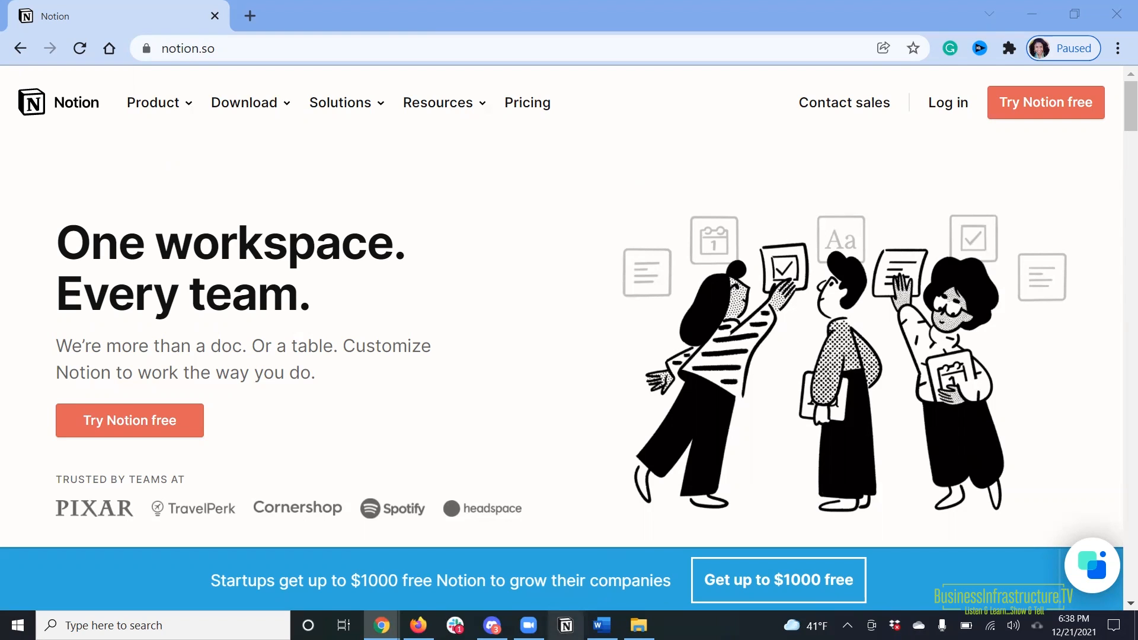
# - Switch from Chrome's notion.so homepage back to the Notion desktop workspace
pyautogui.click(564, 624)
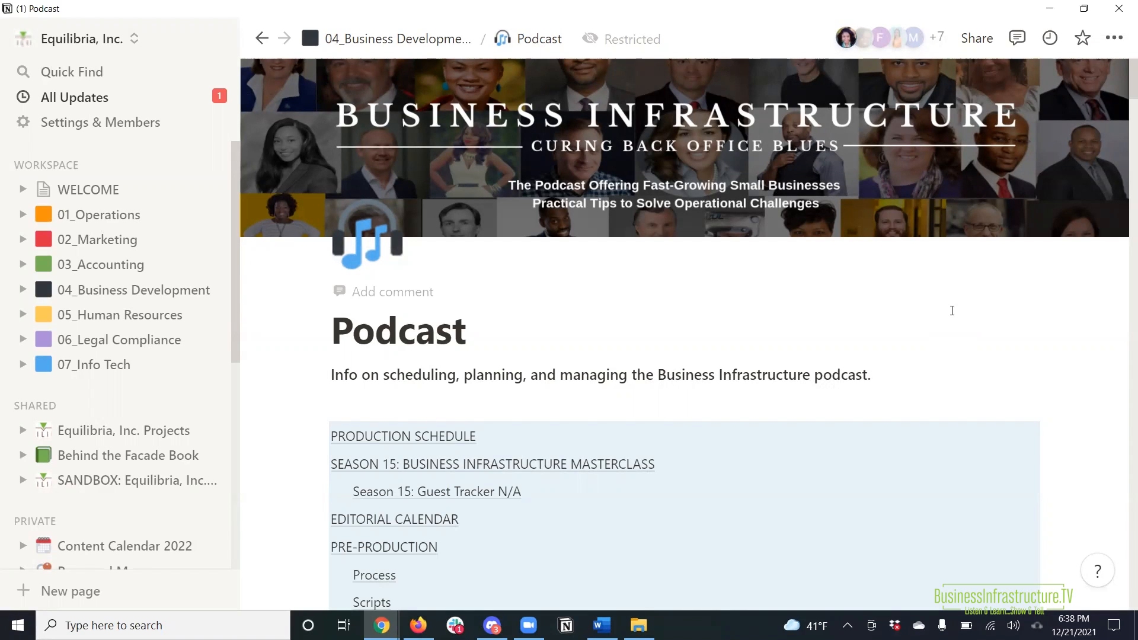
pyautogui.moveTo(280, 257)
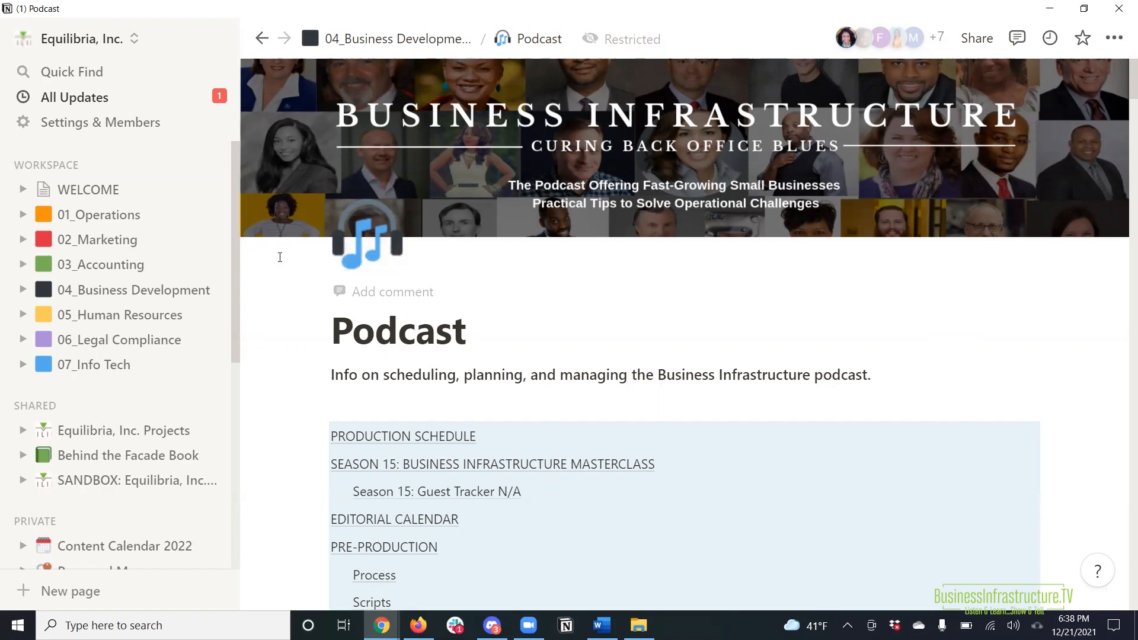
pyautogui.moveTo(276, 282)
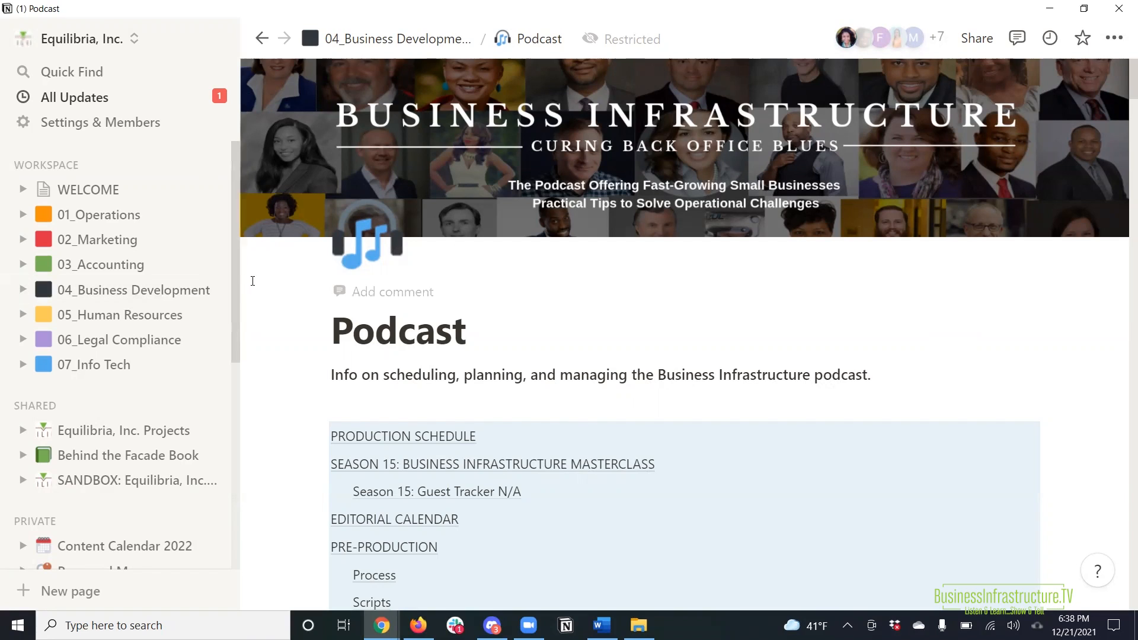
pyautogui.moveTo(238, 283)
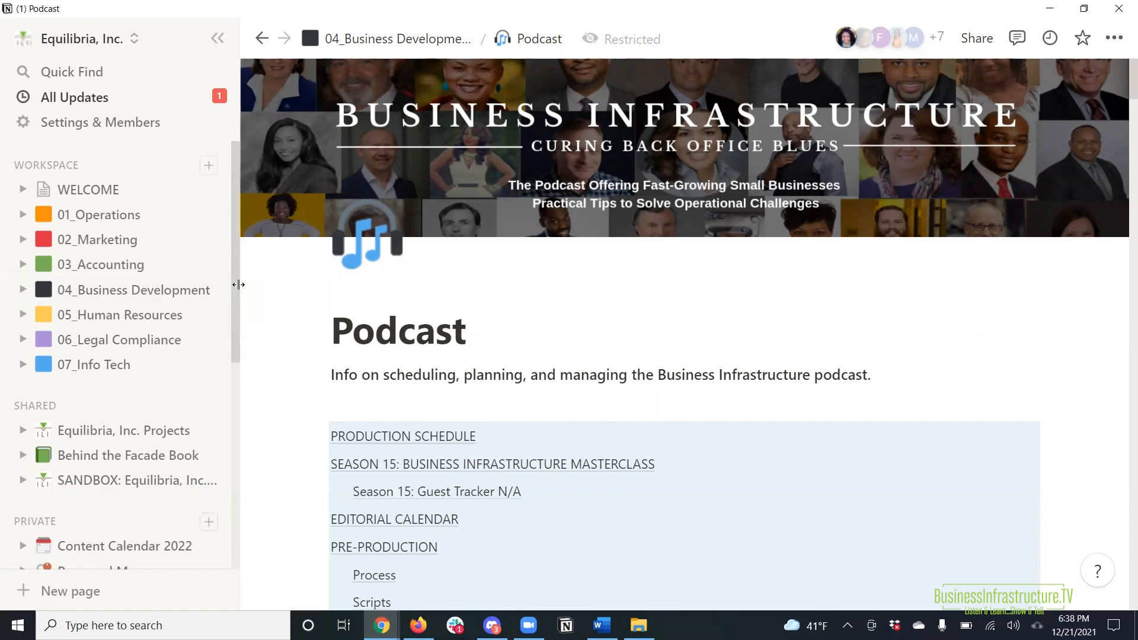
pyautogui.moveTo(145, 196)
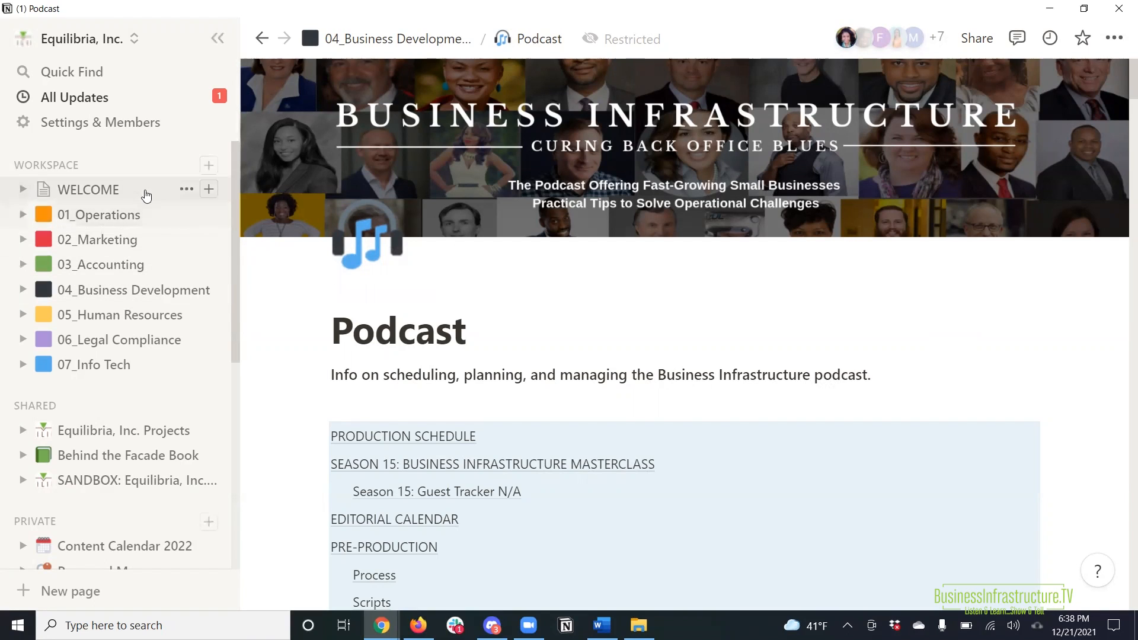
pyautogui.moveTo(135, 173)
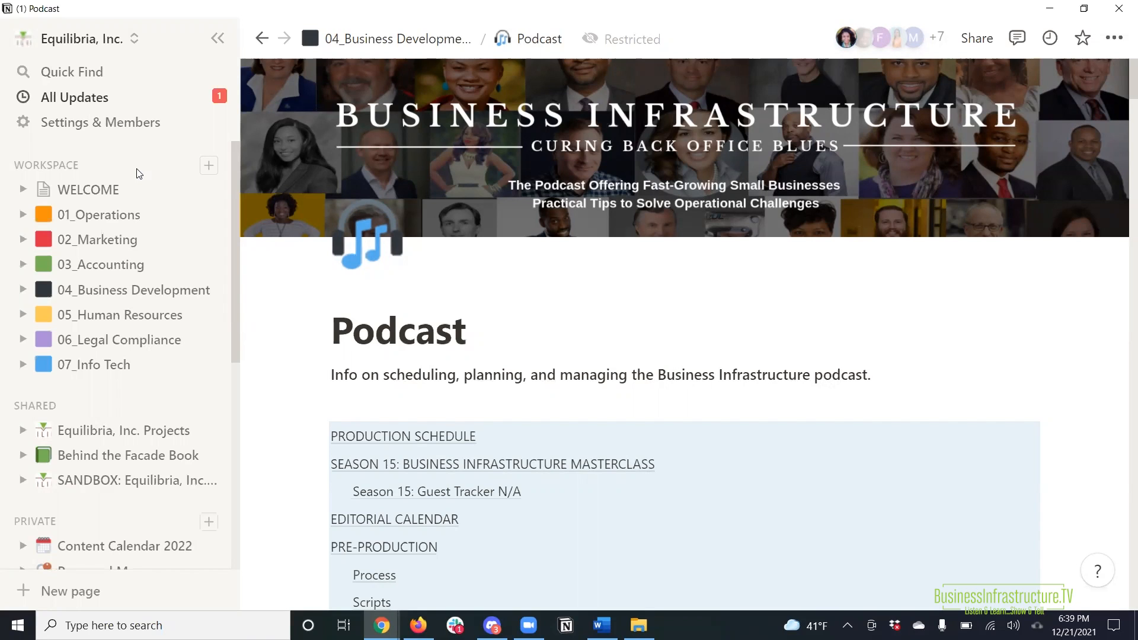
pyautogui.moveTo(119, 197)
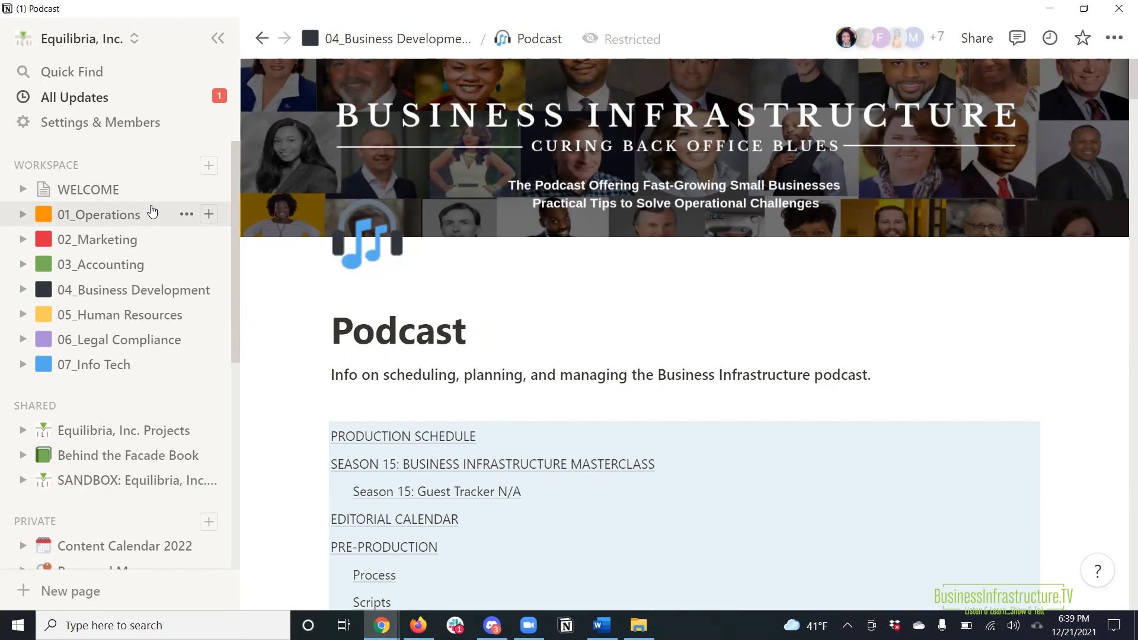
pyautogui.moveTo(161, 296)
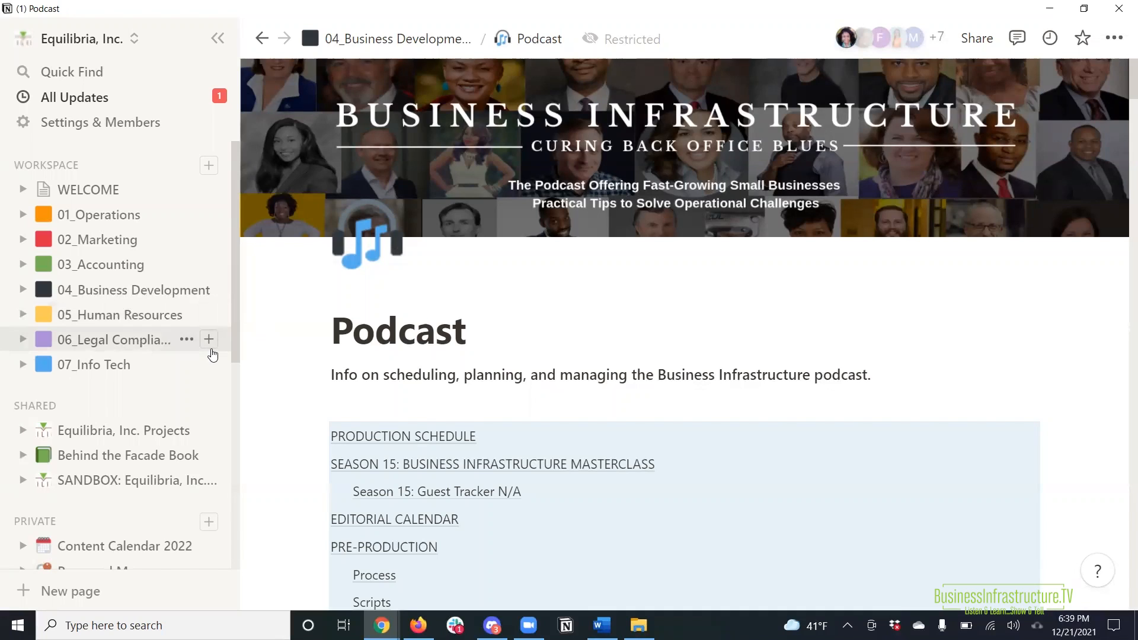
pyautogui.moveTo(263, 342)
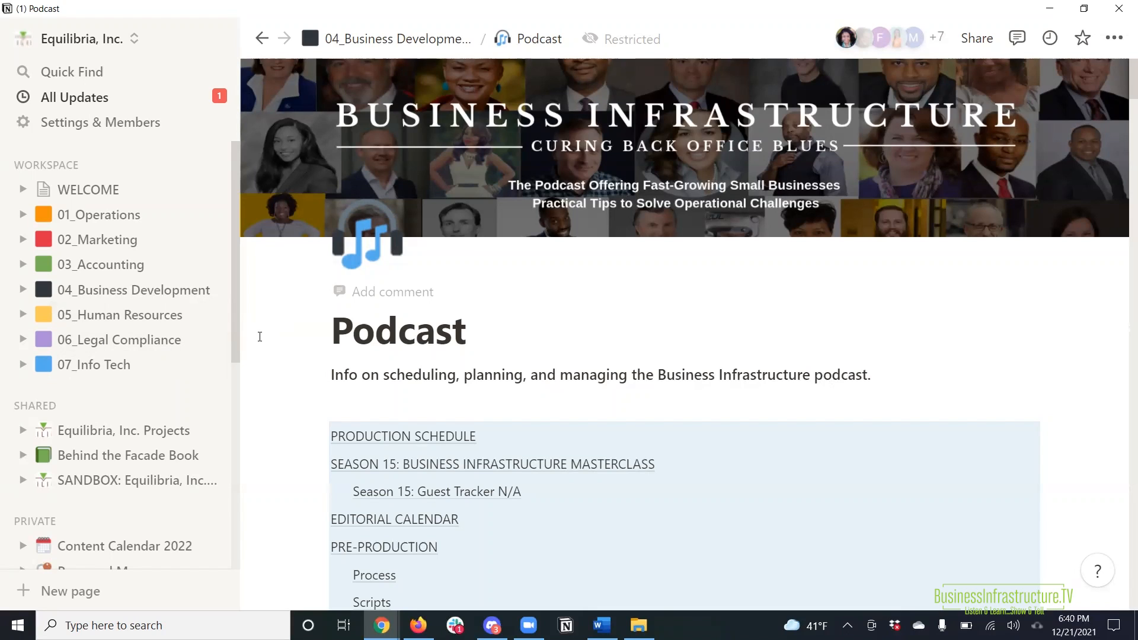
pyautogui.moveTo(464, 296)
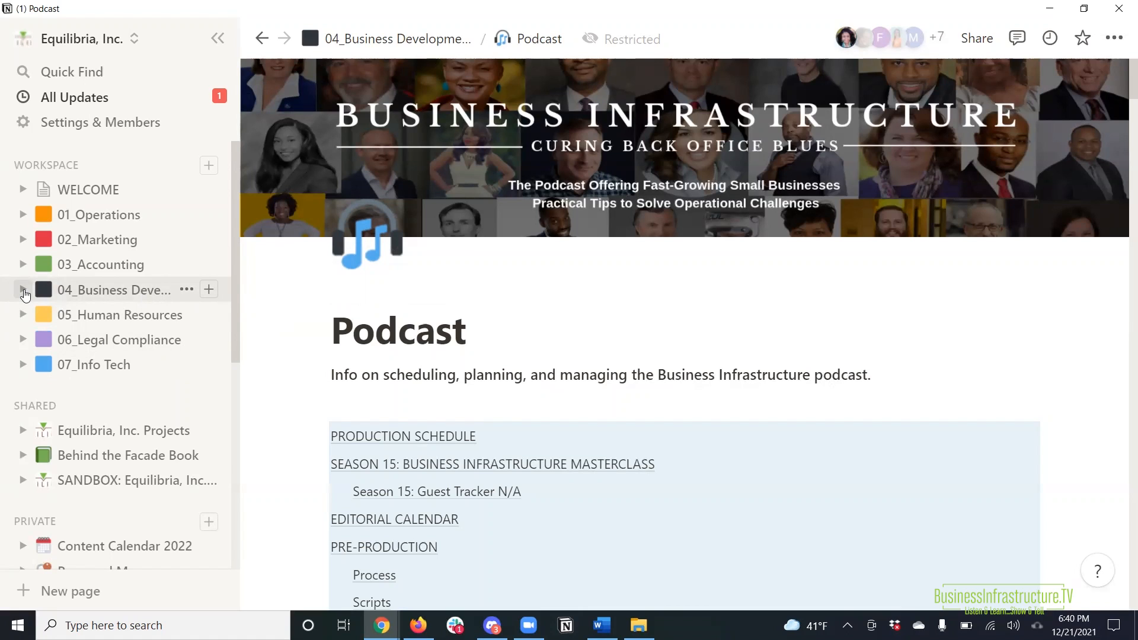
# - Expand 04_Business Development in the sidebar to reveal Podcast and Podcast Guest Directory
pyautogui.click(23, 289)
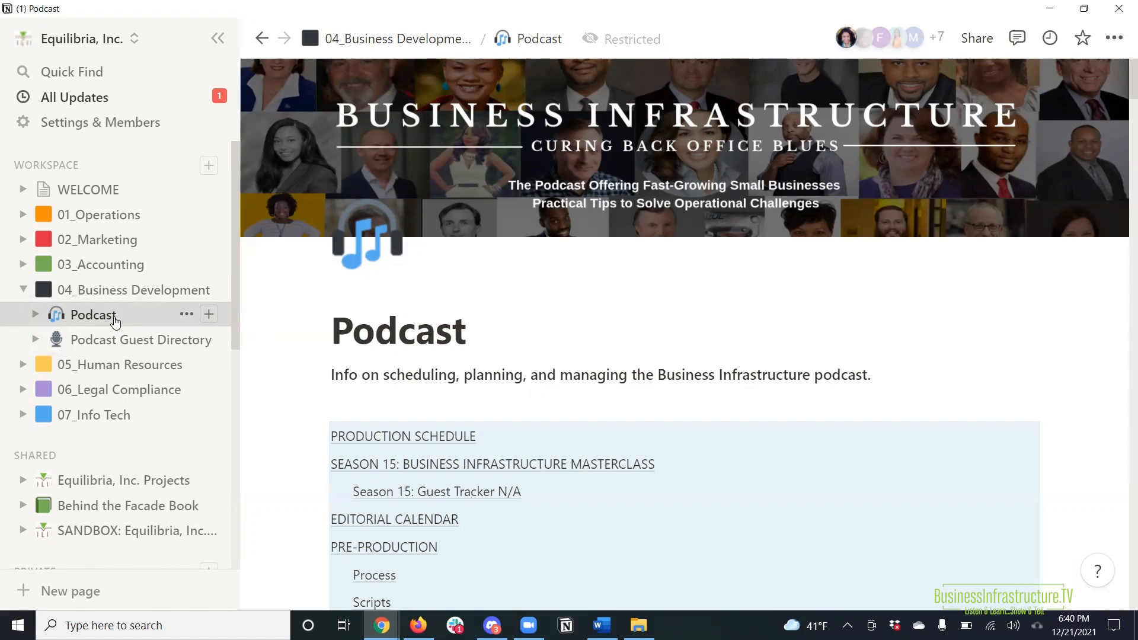
pyautogui.moveTo(112, 340)
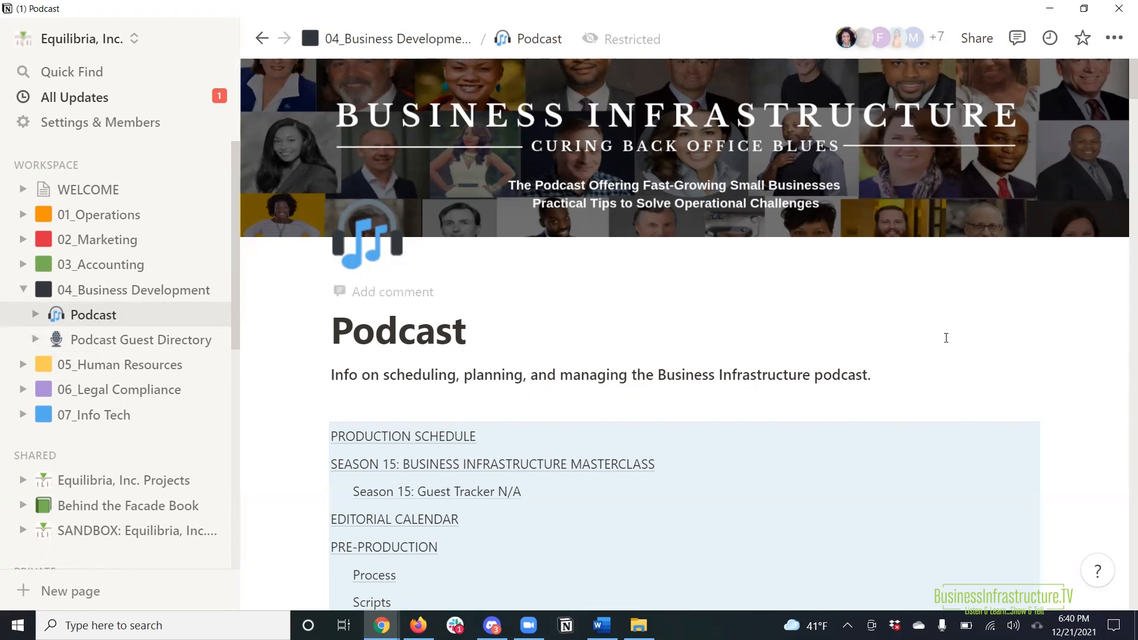
pyautogui.moveTo(1080, 326)
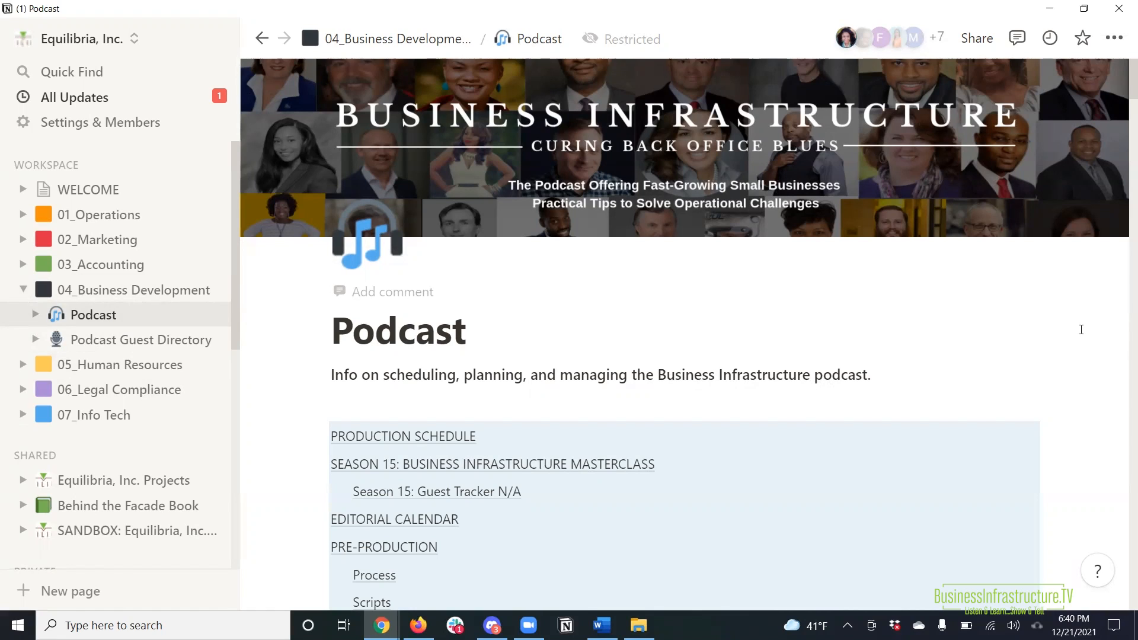
# - Reach the PRE-PRODUCTION section's Process, Tools and People via the table of contents
pyautogui.scroll(-3)
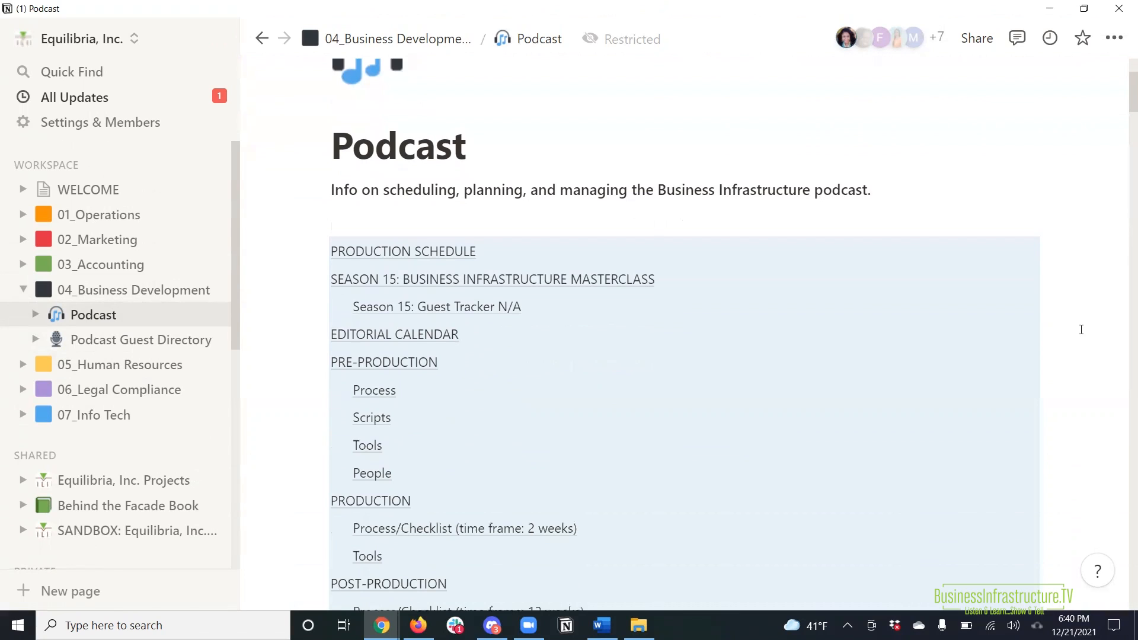
pyautogui.scroll(-3)
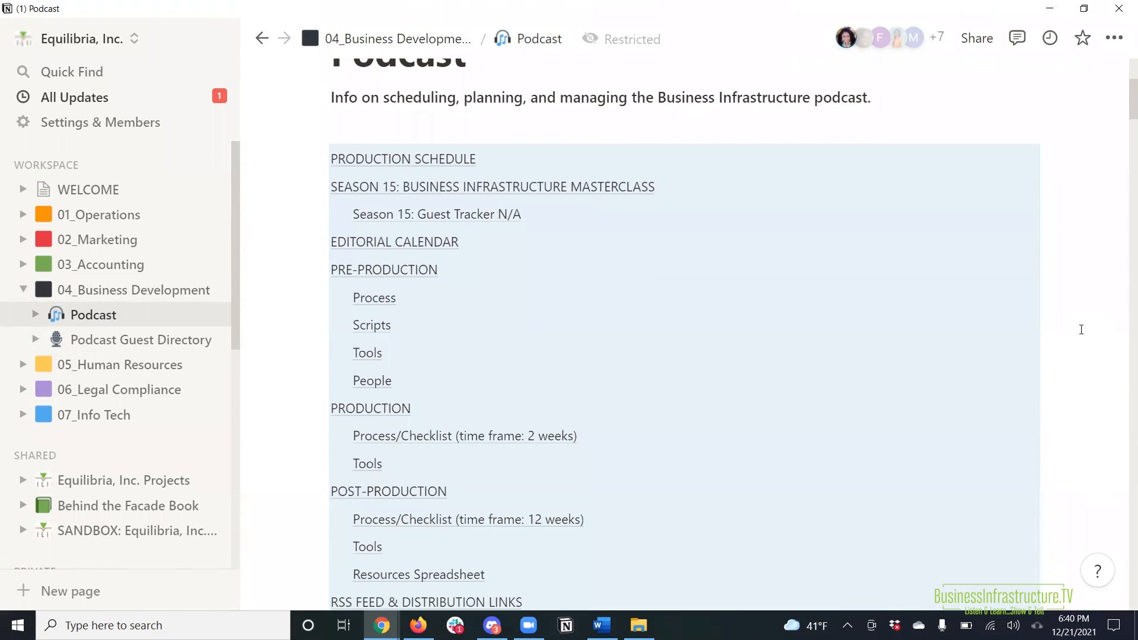
pyautogui.moveTo(838, 273)
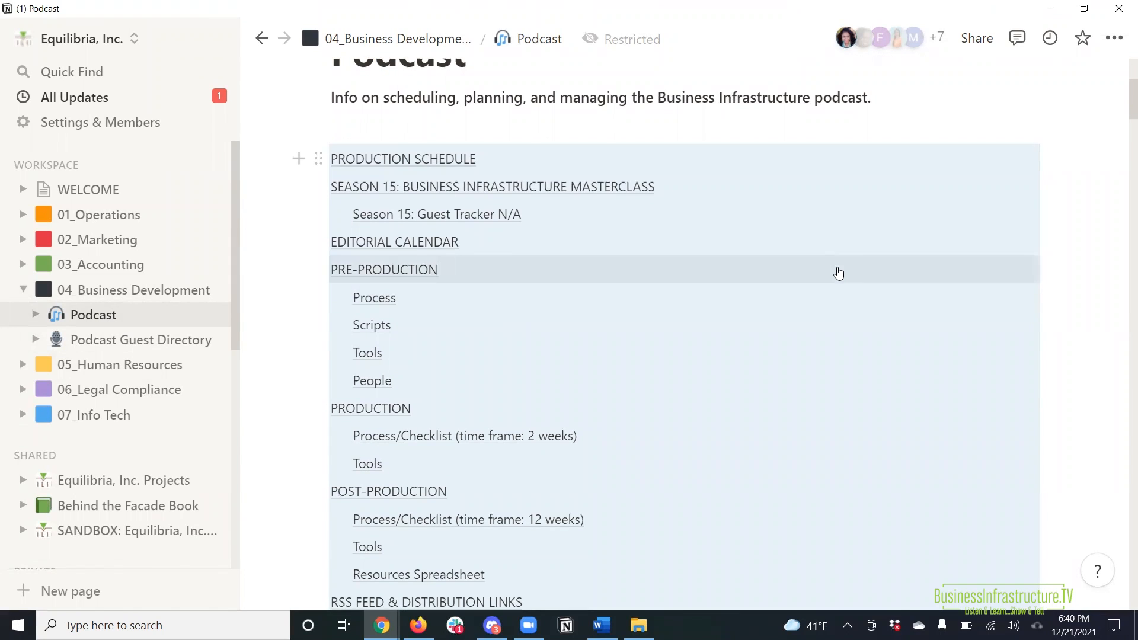
pyautogui.moveTo(622, 243)
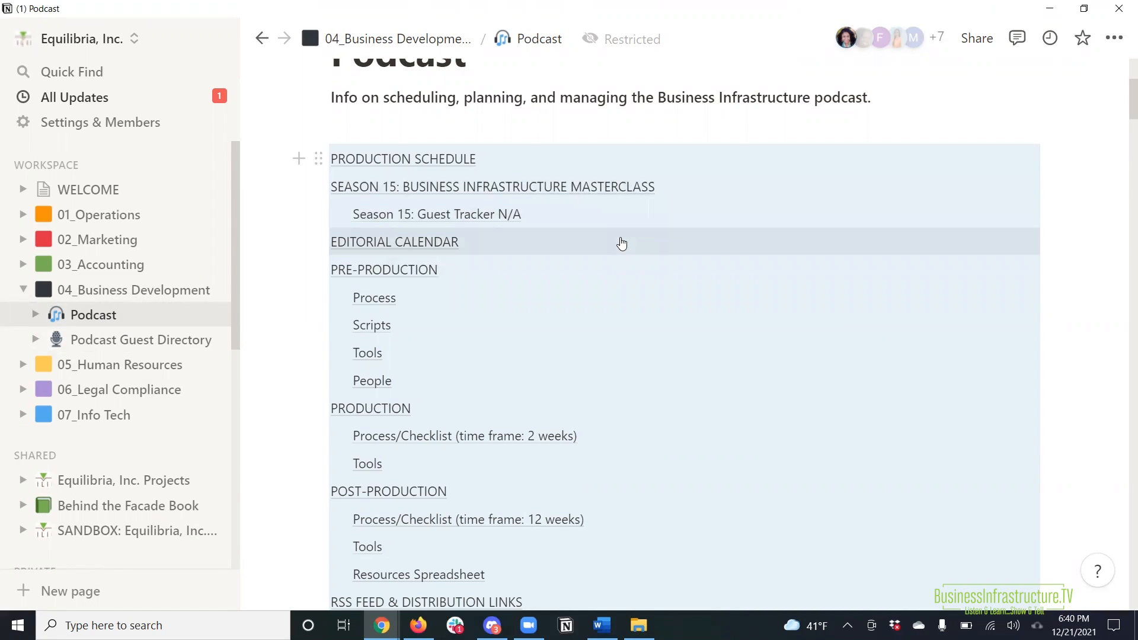
pyautogui.moveTo(612, 283)
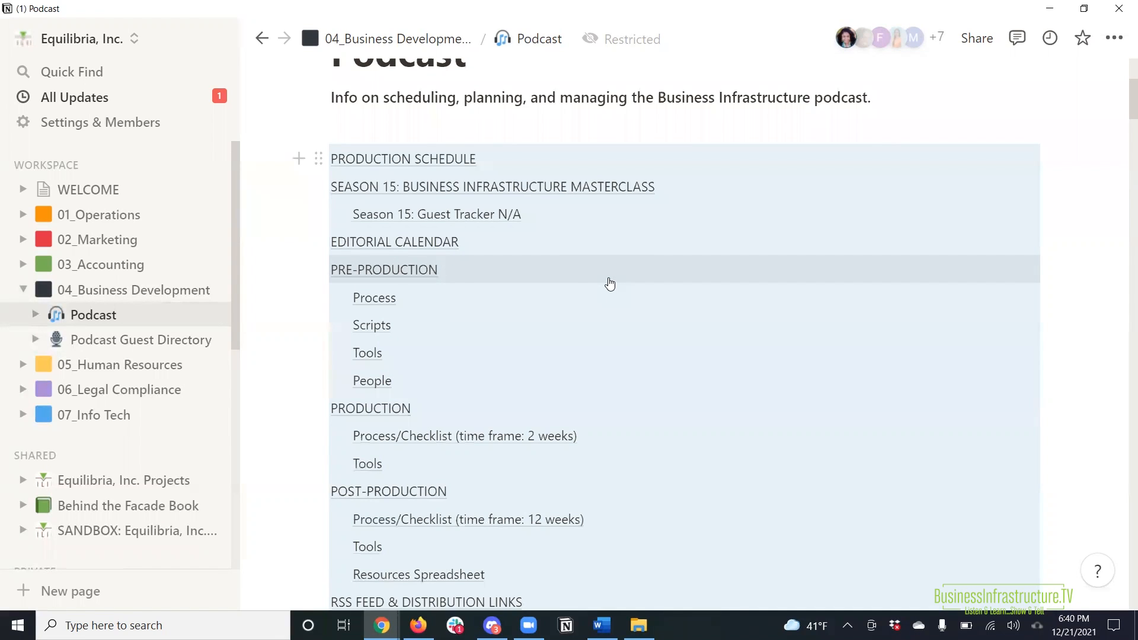
pyautogui.moveTo(414, 284)
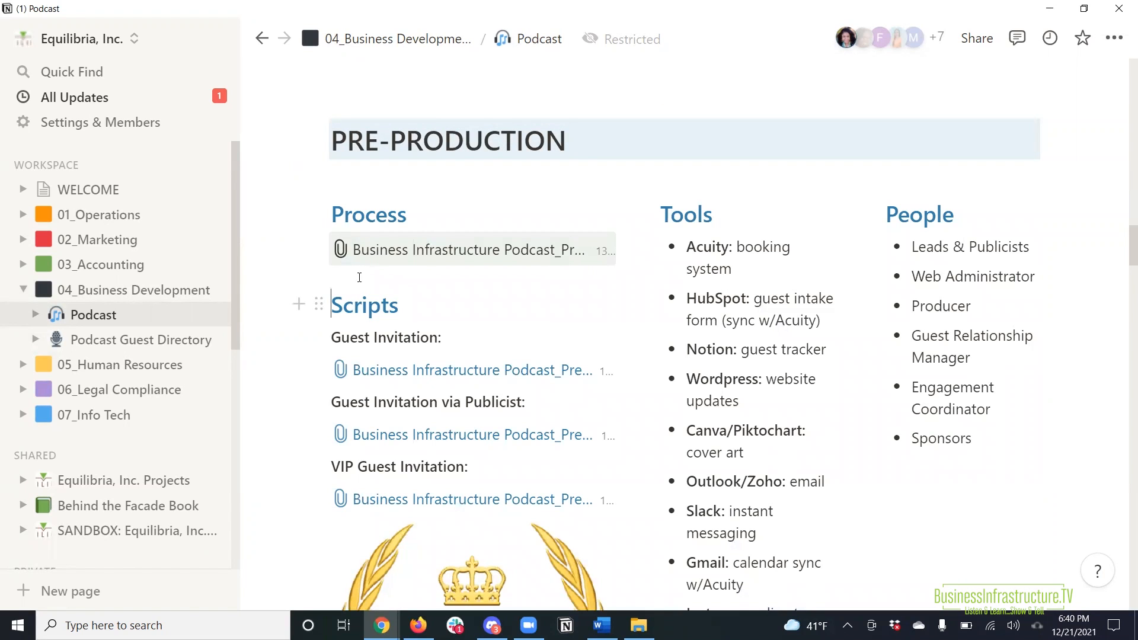
pyautogui.moveTo(509, 251)
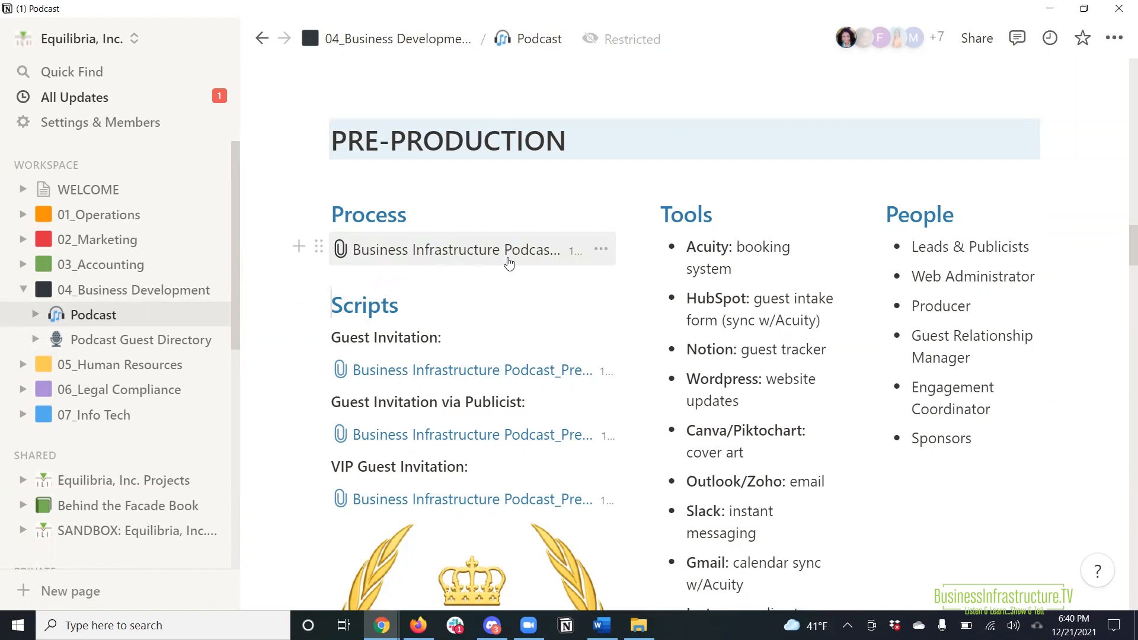
pyautogui.scroll(3)
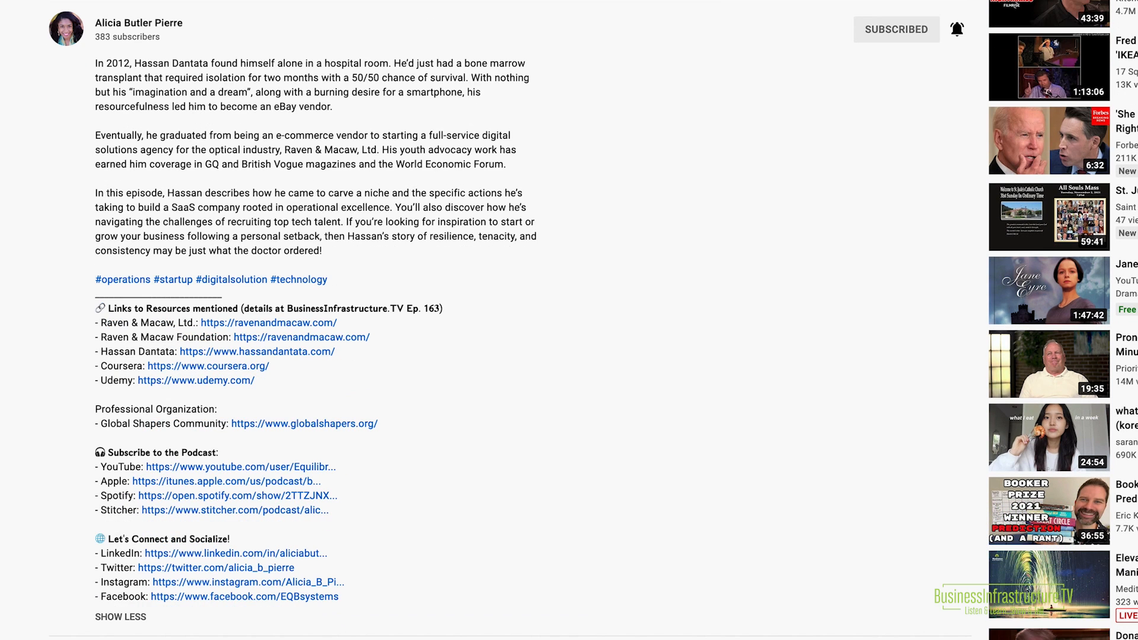
pyautogui.moveTo(241, 485)
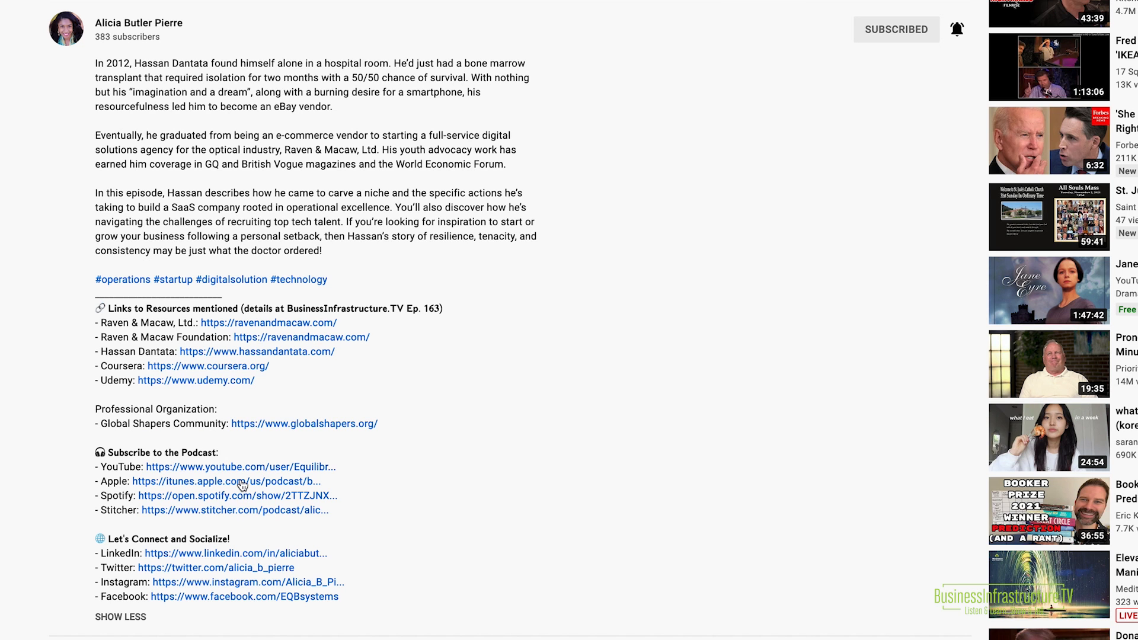
# - Show the All/Personalized/None notification options for the subscribed podcast channel
pyautogui.click(232, 481)
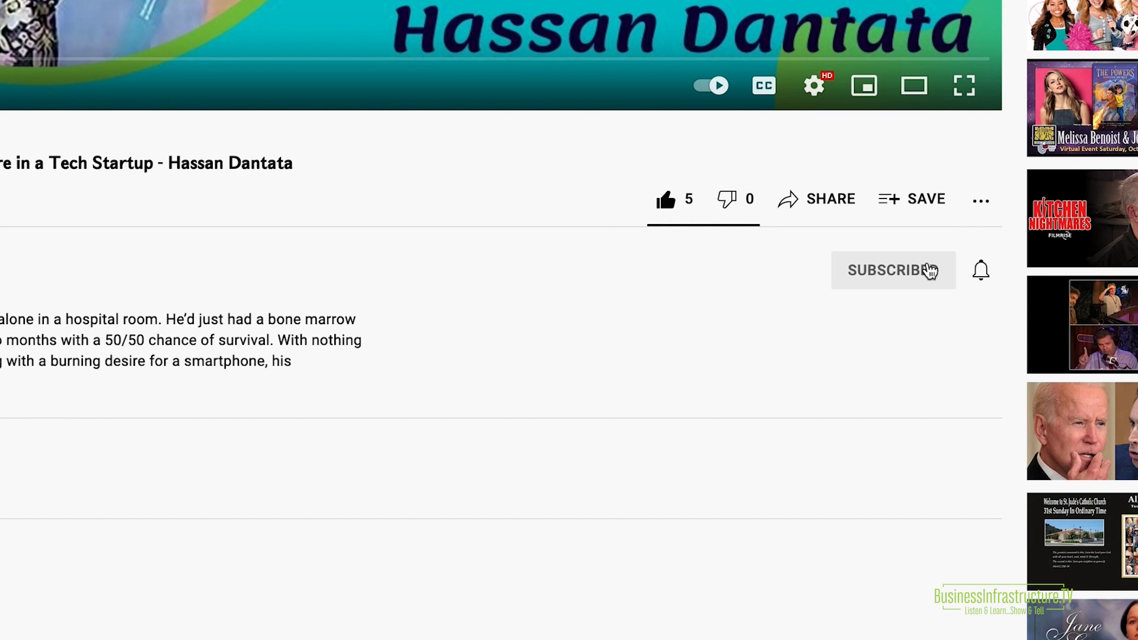
pyautogui.click(894, 270)
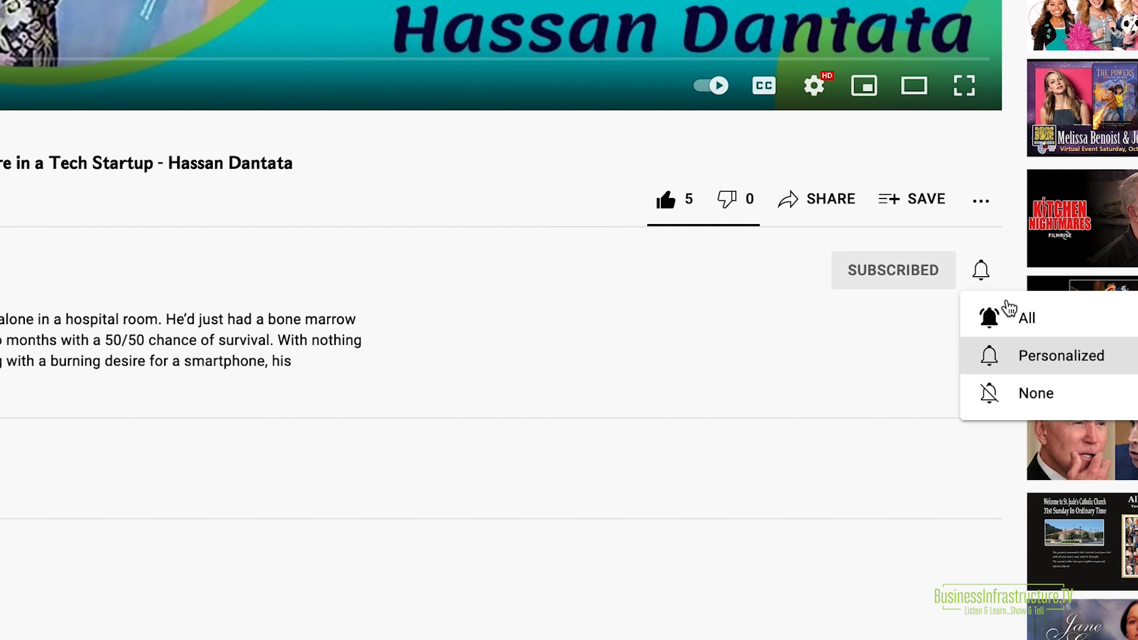